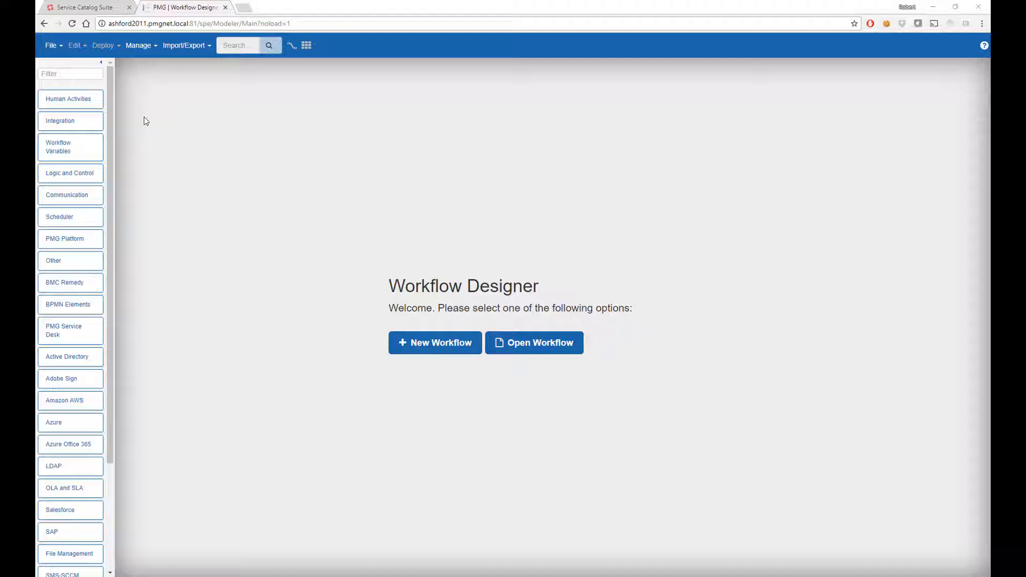
mouse_move(217, 97)
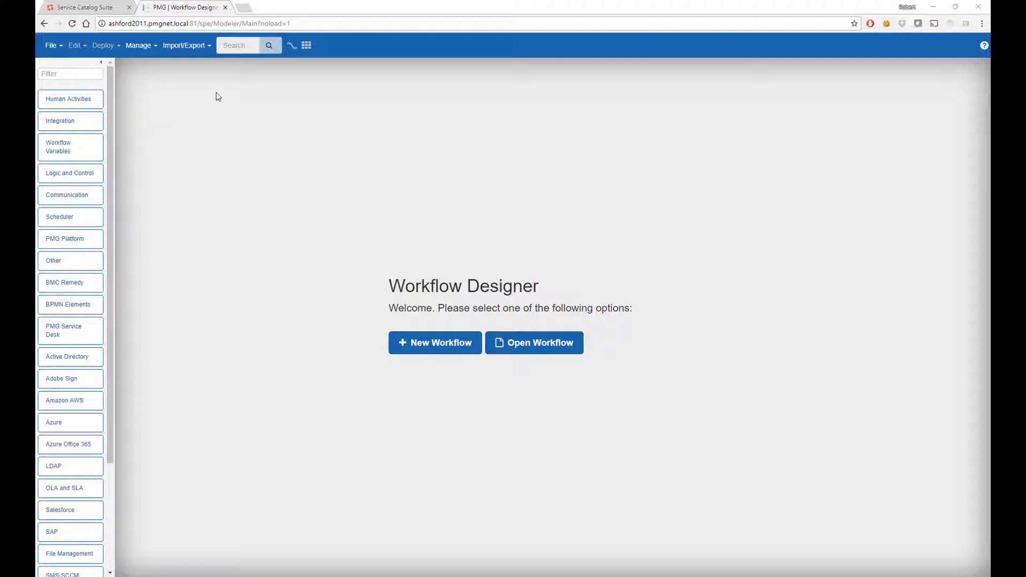
mouse_move(370, 202)
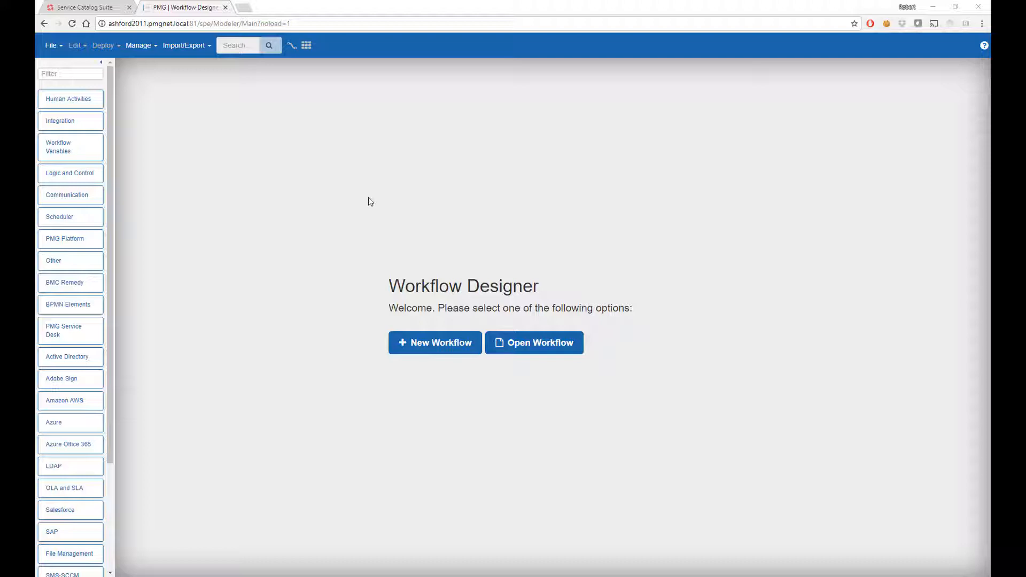
mouse_move(374, 232)
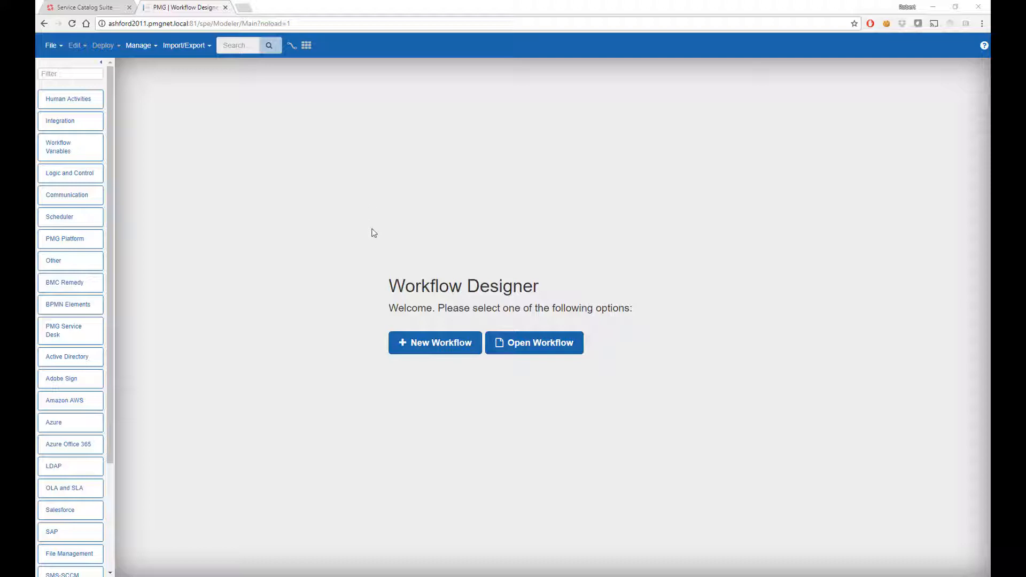
- Create and save a new Service workflow named DataWFExample
left_click(436, 343)
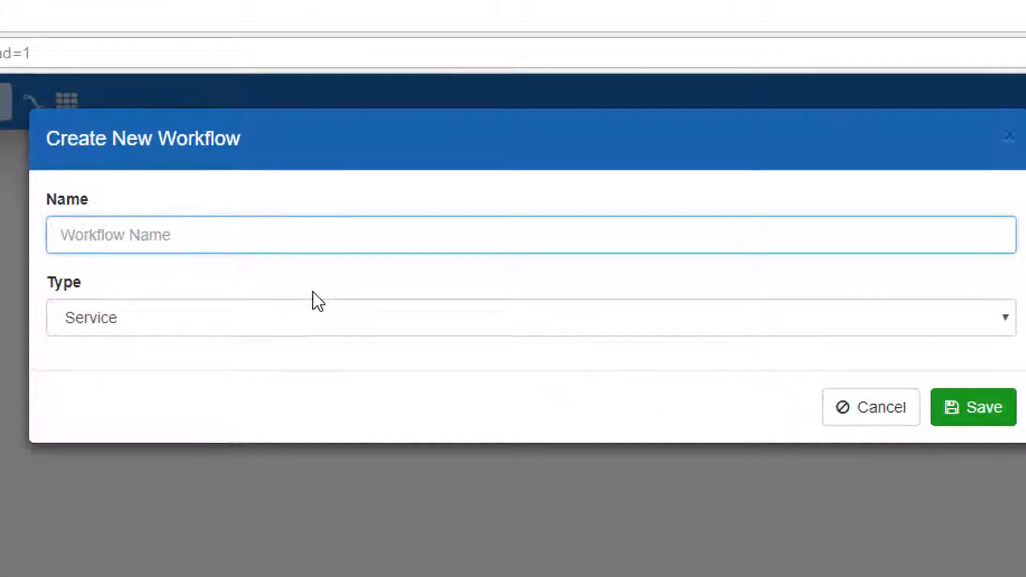
type("Dat")
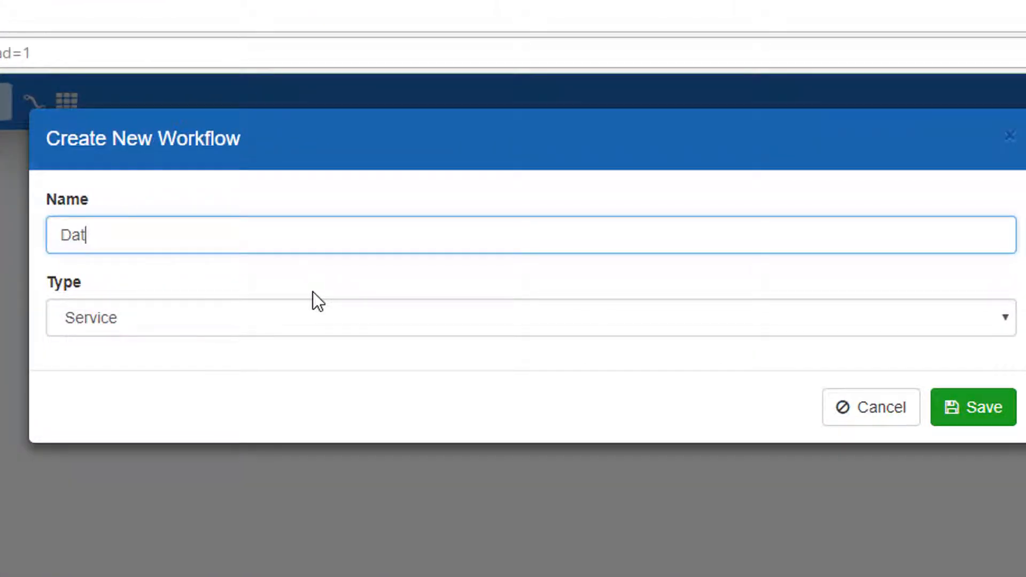
type("aWFExample")
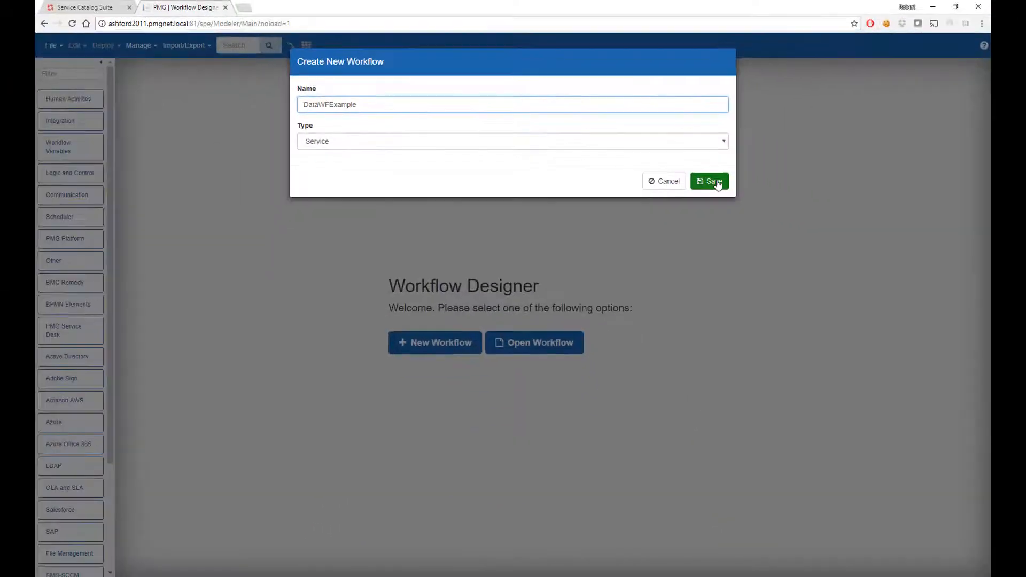
left_click(708, 182)
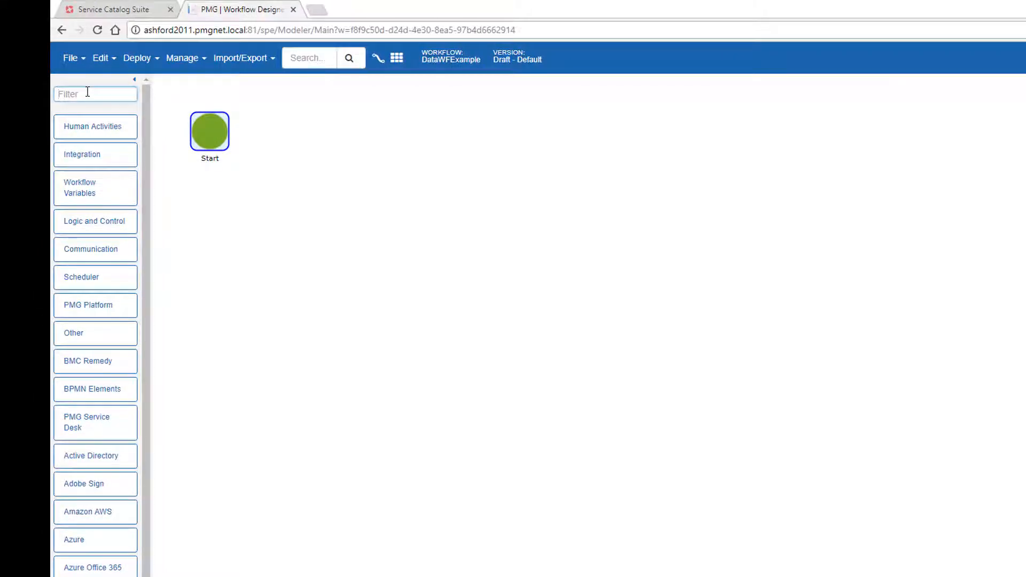
- Filter the toolbox to Amazon AWS activities and scroll toward Get EC2Region
type("aama")
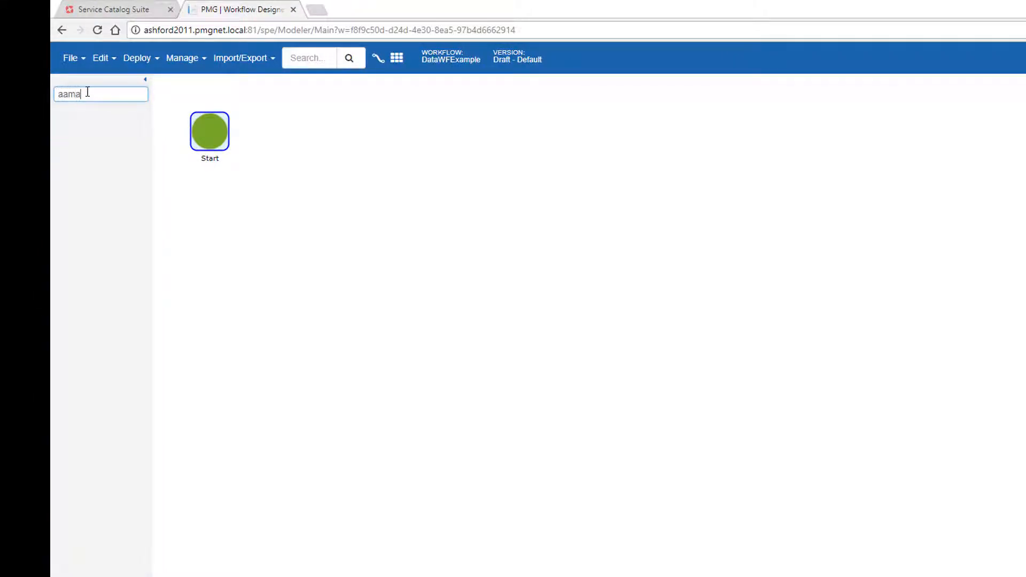
type("maz")
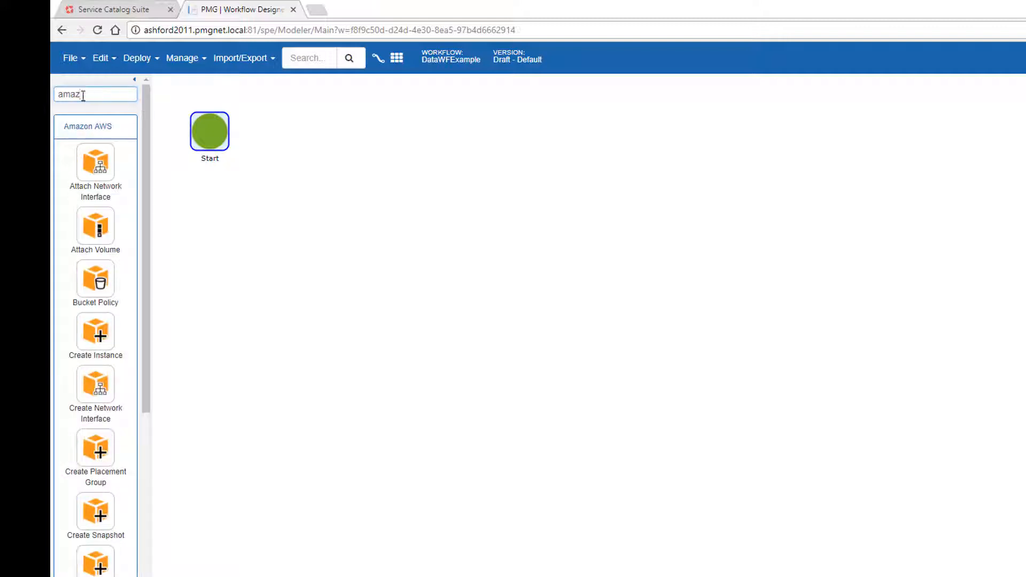
scroll("down", 3)
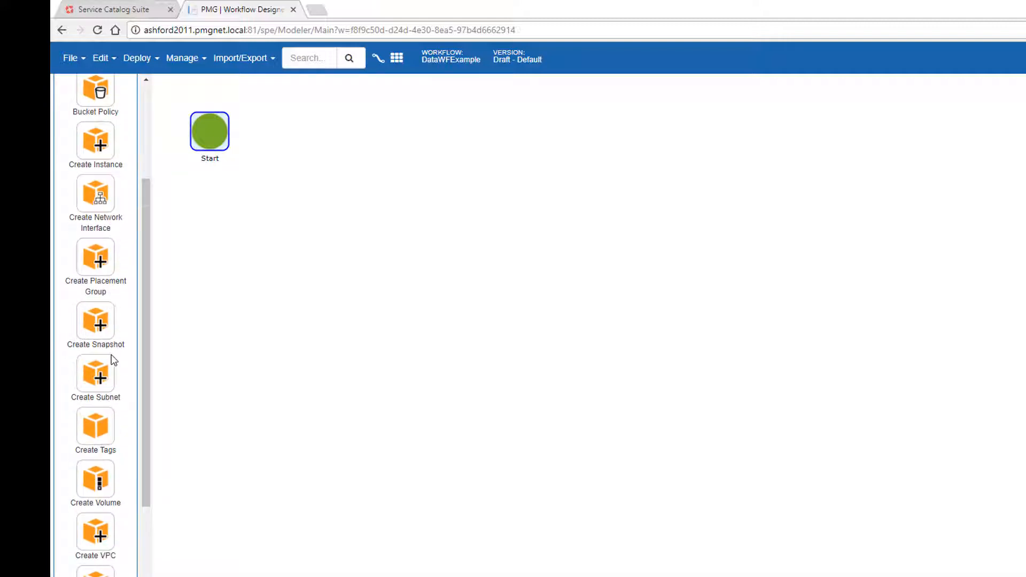
scroll("down", 3)
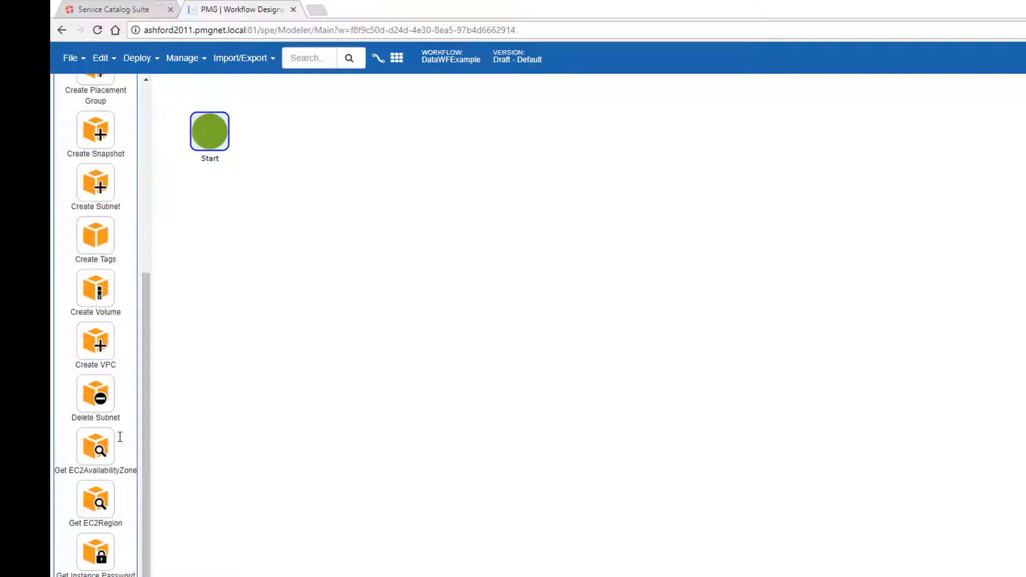
mouse_move(96, 501)
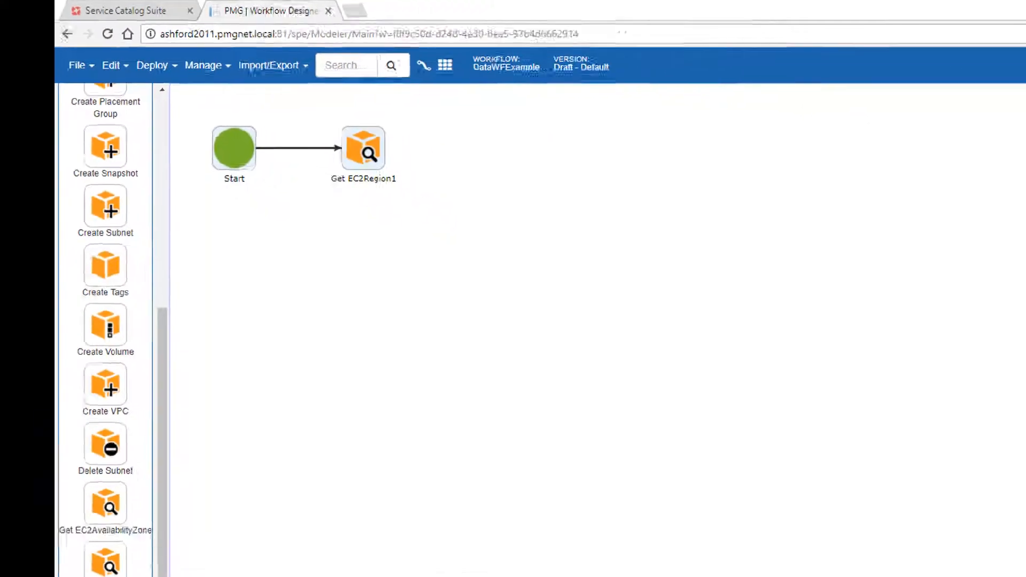
- Give the Get EC2Region1 step the PMGDemo auth scenario
left_click(295, 150)
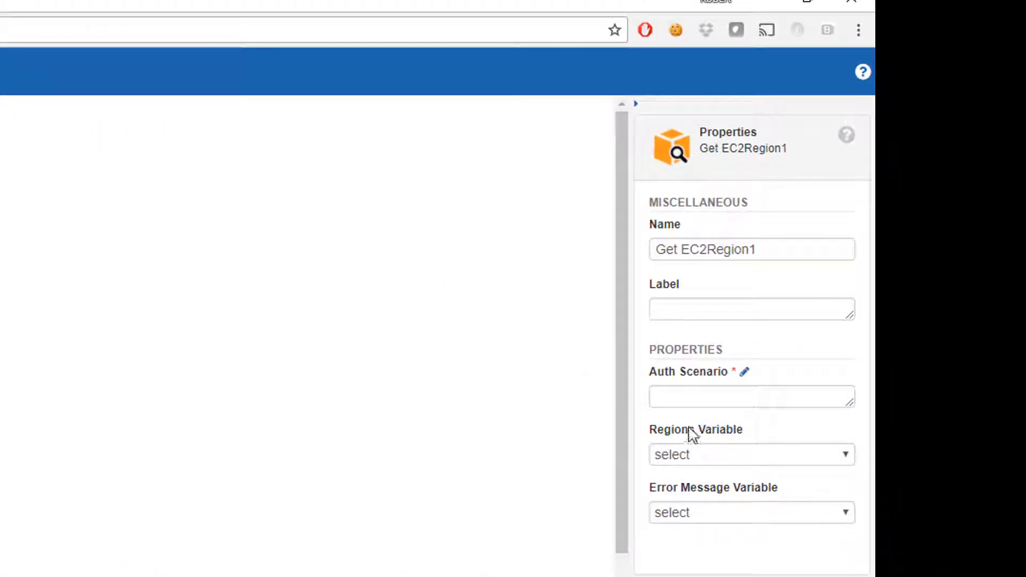
type("PMGDemo")
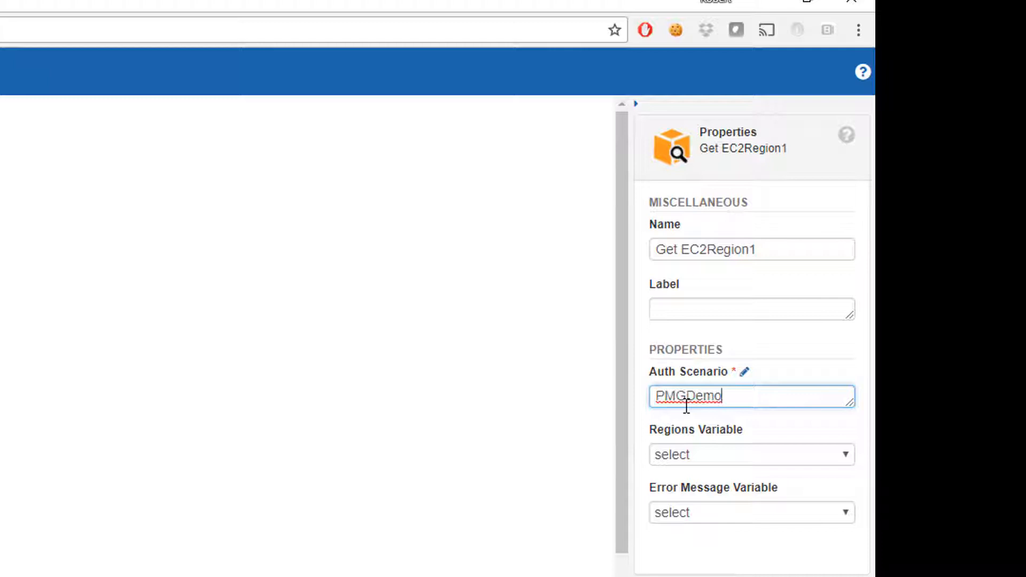
mouse_move(719, 90)
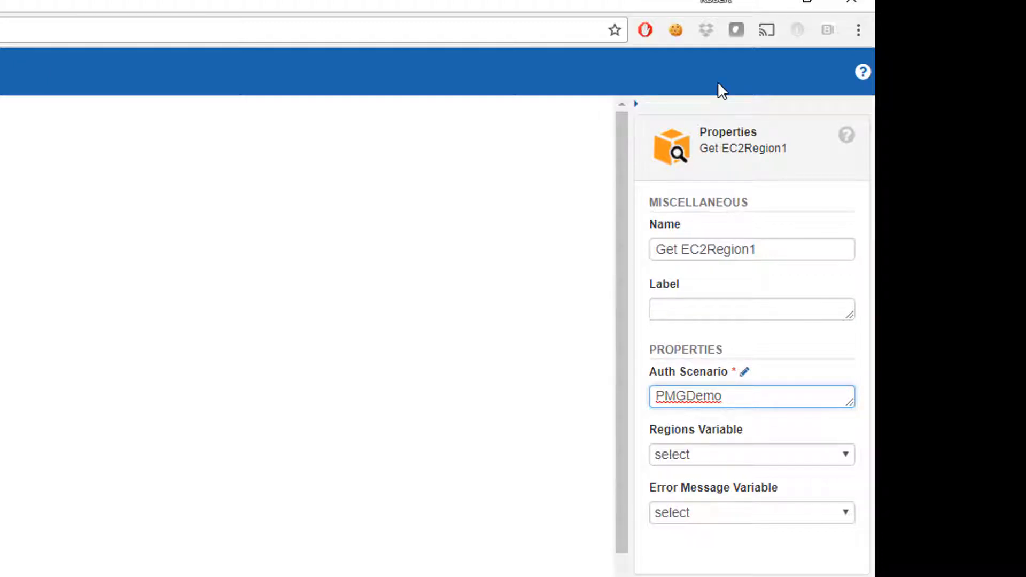
mouse_move(691, 439)
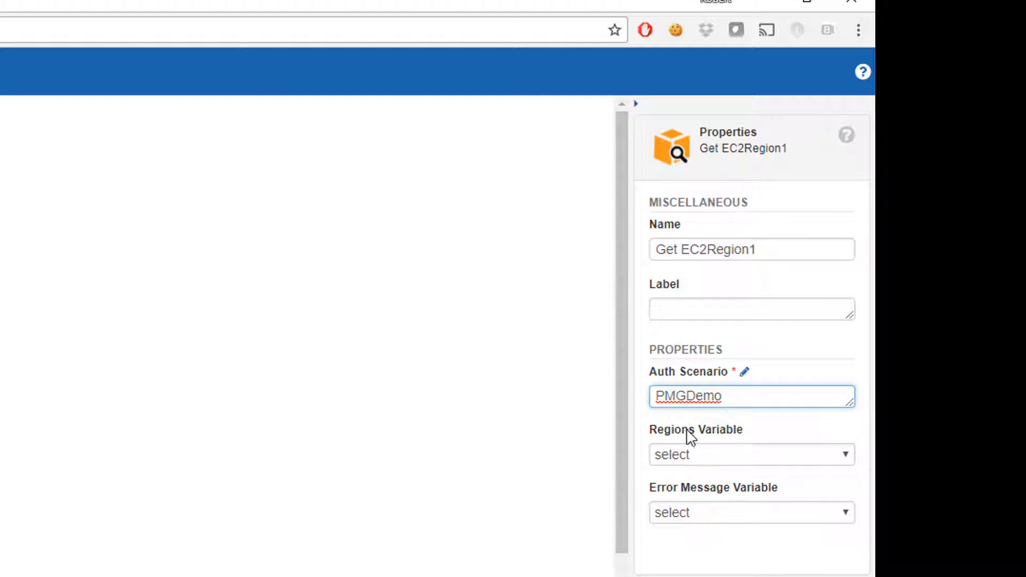
mouse_move(687, 442)
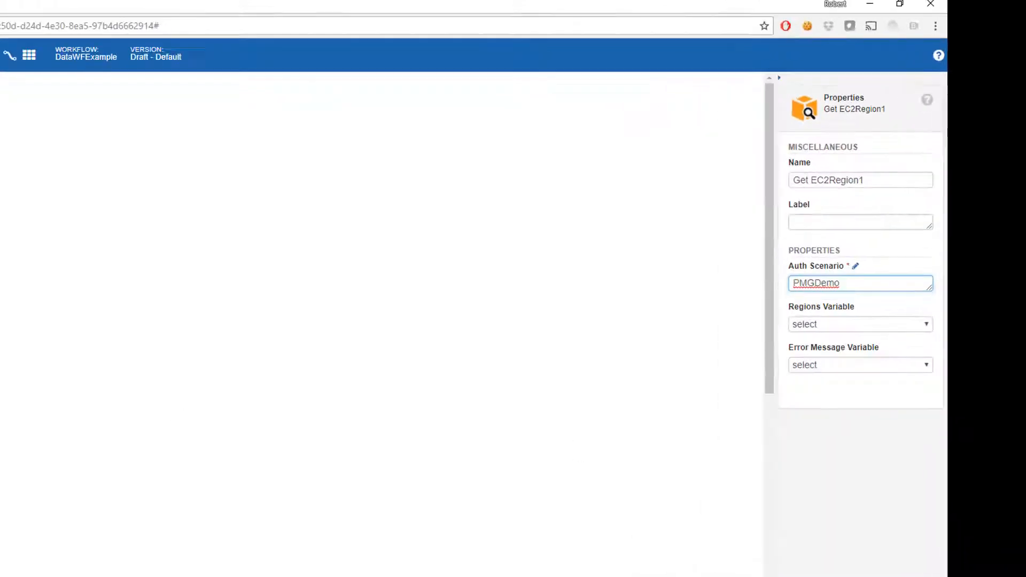
left_click(159, 103)
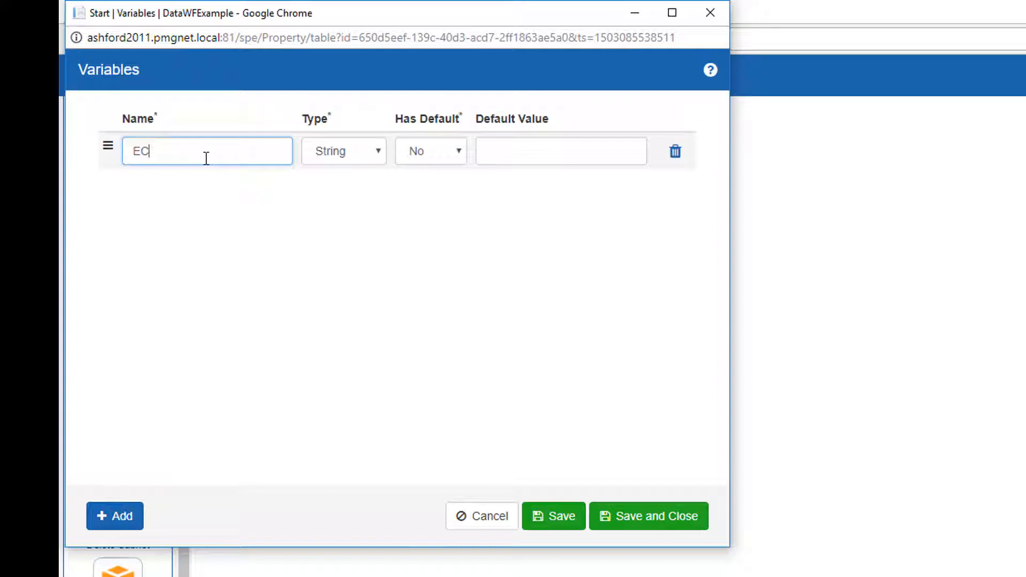
- Save a String workflow variable named EC2Regions
type("2Regions")
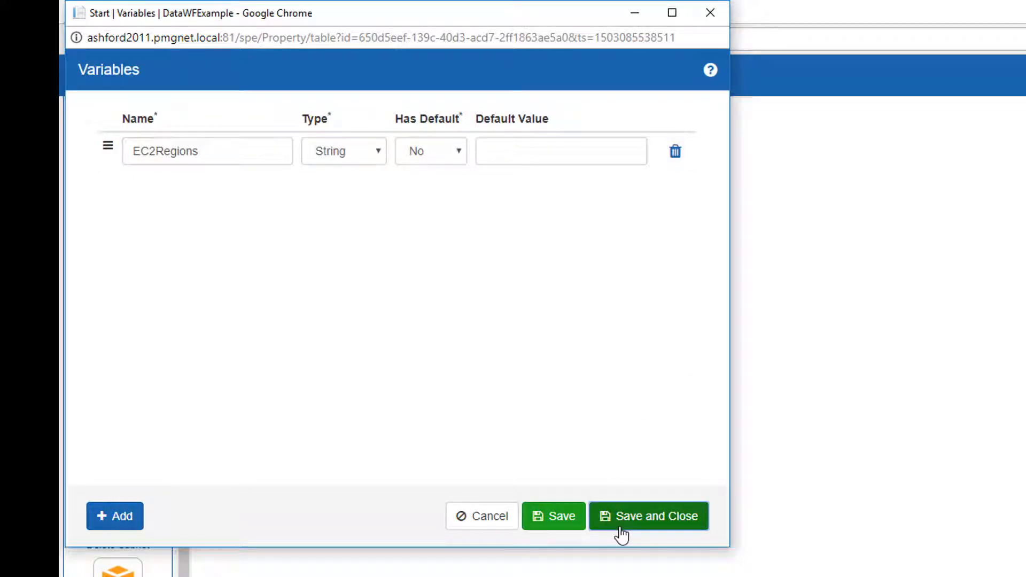
left_click(649, 517)
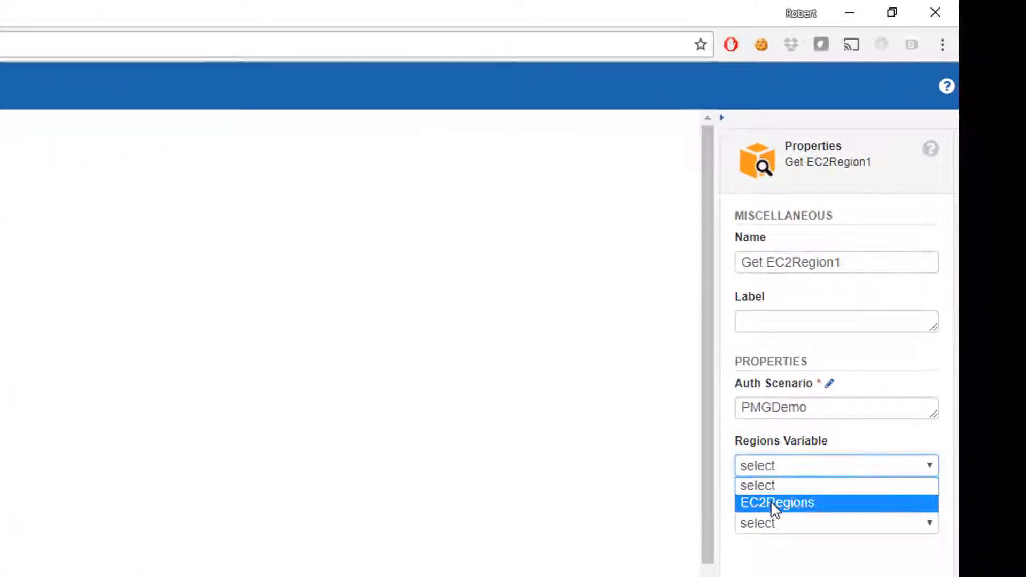
- Store Get EC2Region1's regions in the EC2Regions variable
left_click(777, 502)
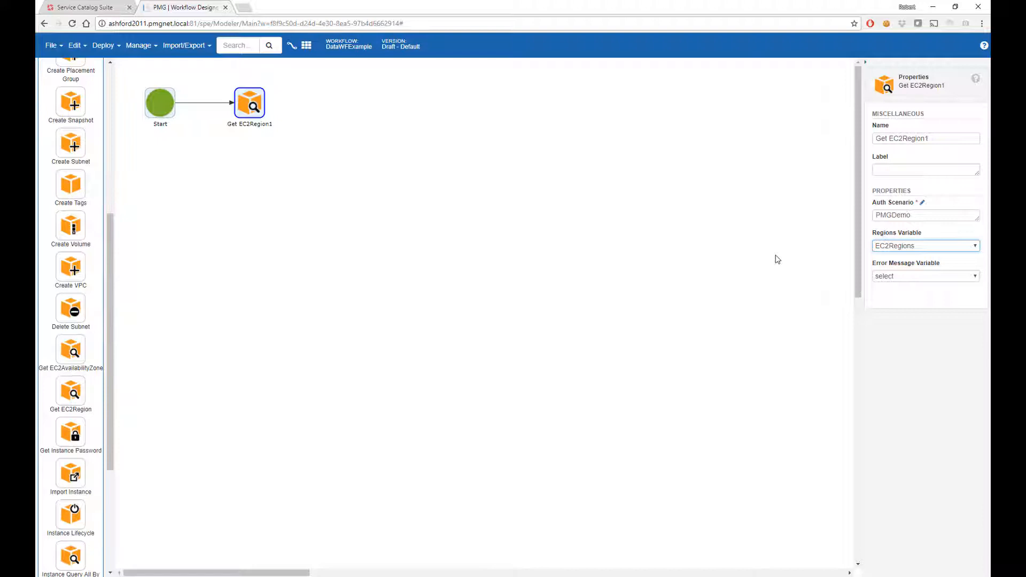
- Place a Set Synchronous Table Output step to the right of Get EC2Region1
type("output")
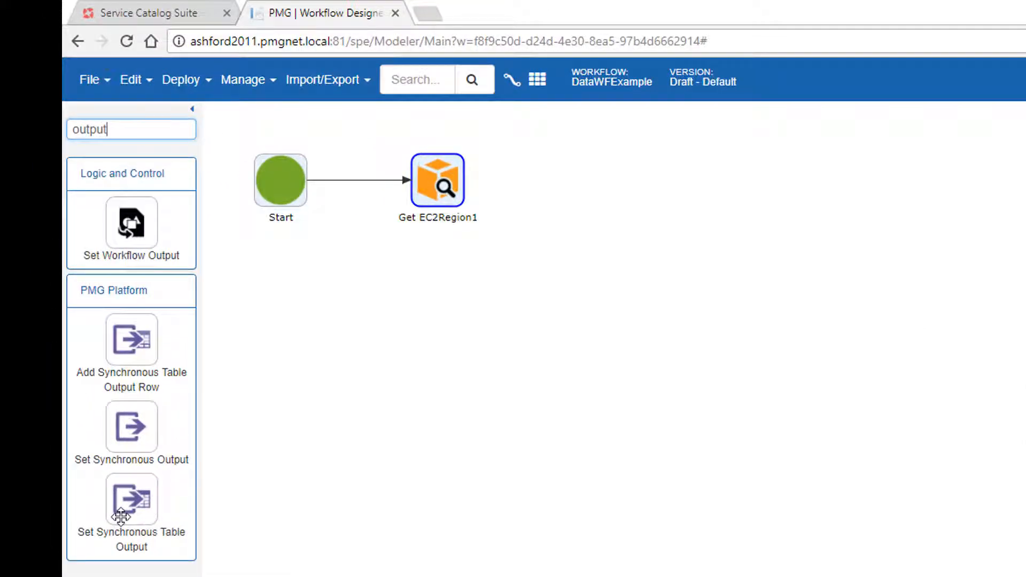
right_click(130, 499)
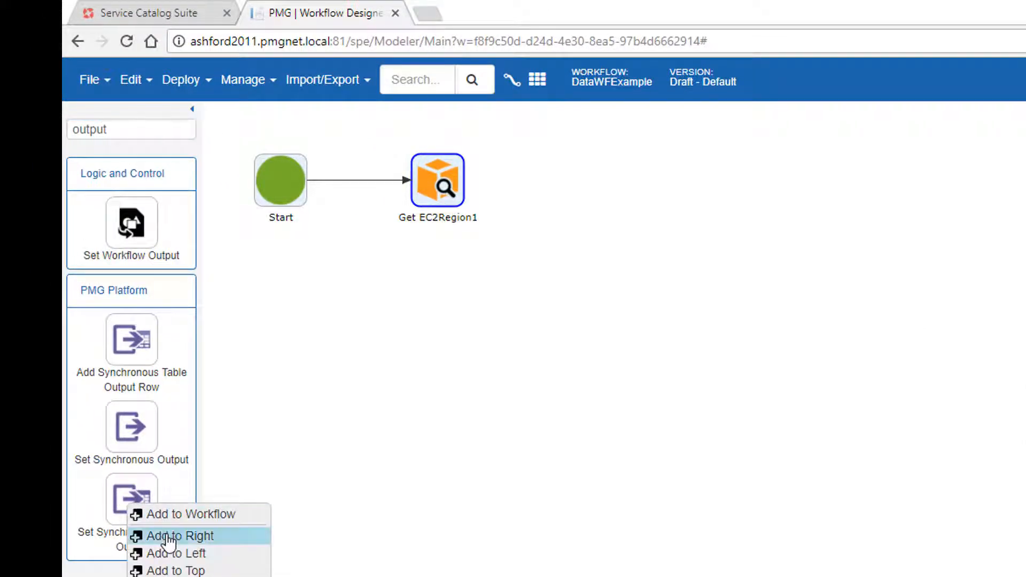
left_click(181, 536)
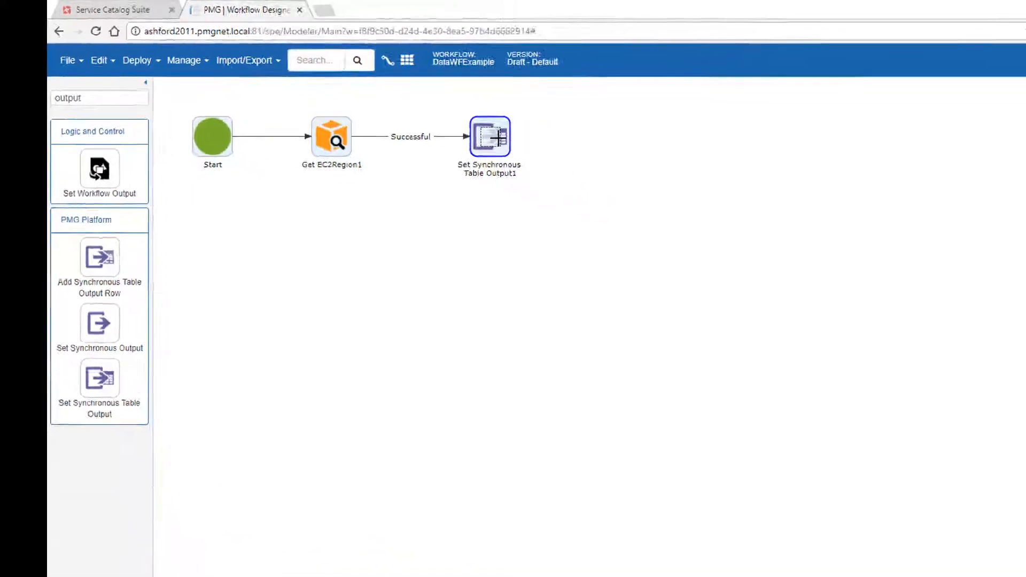
left_click(332, 135)
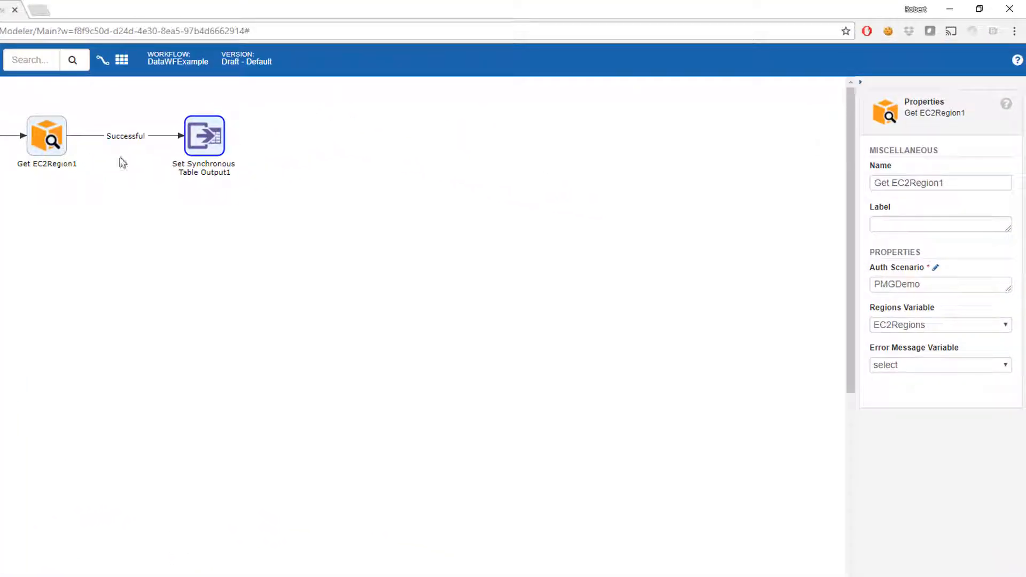
left_click(203, 136)
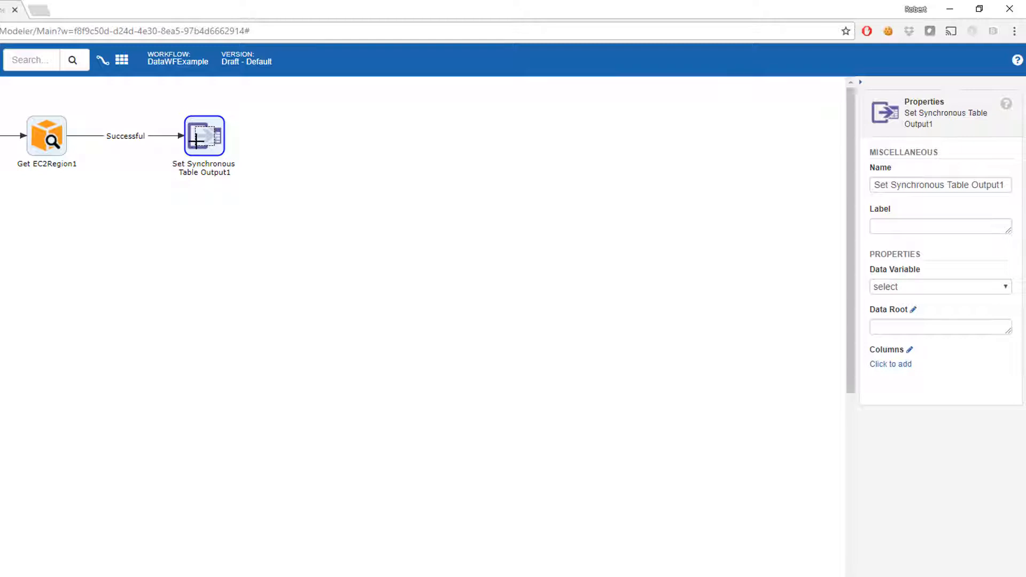
mouse_move(46, 136)
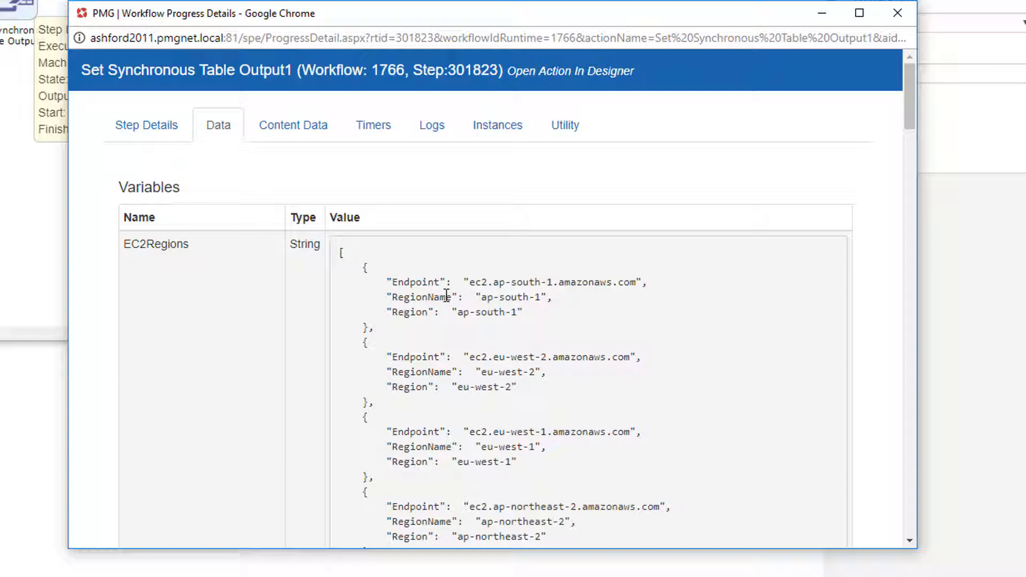
mouse_move(438, 279)
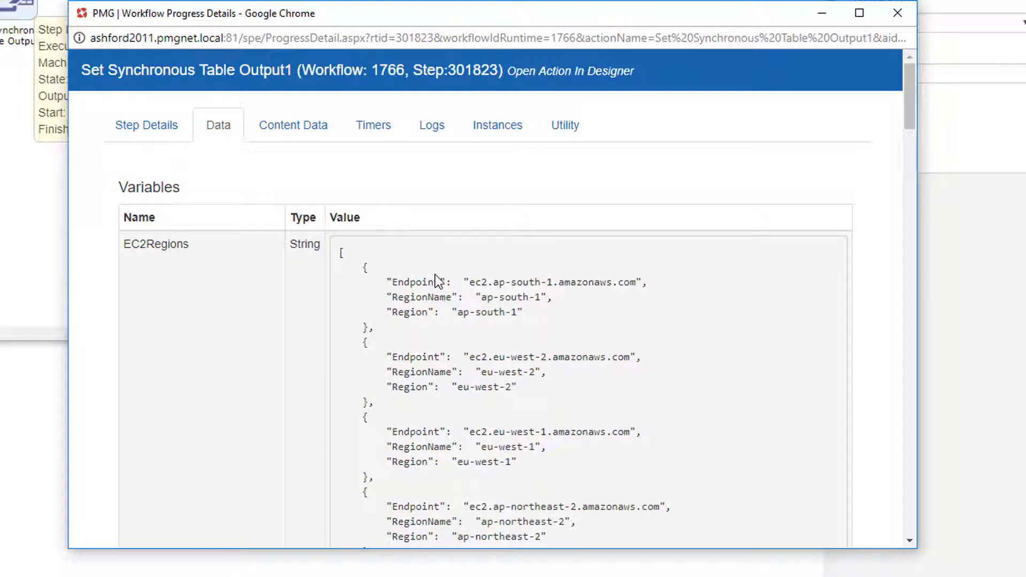
mouse_move(488, 332)
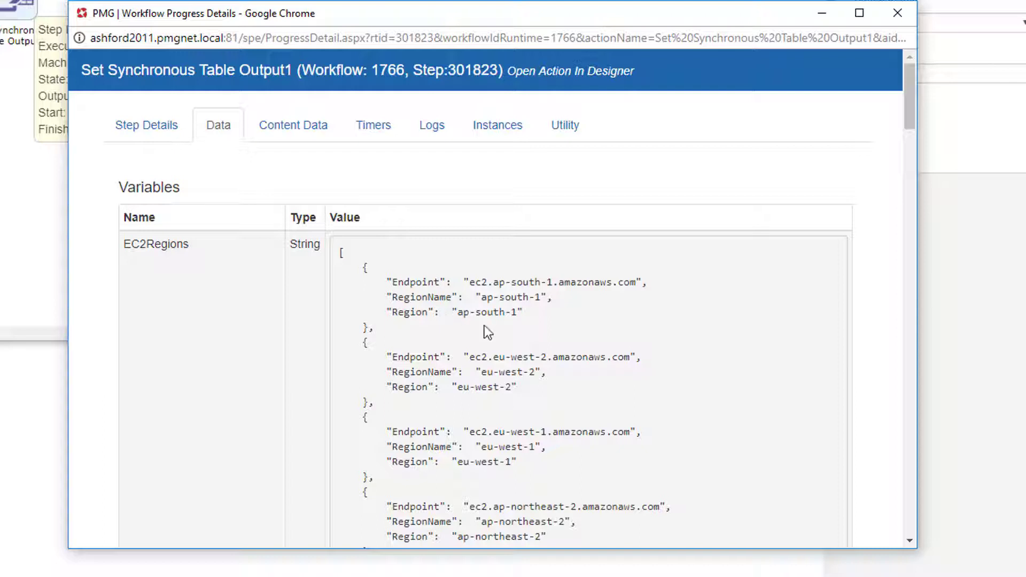
- Review the EC2Regions JSON in the step's data details, then return to the progress overview
double_click(413, 281)
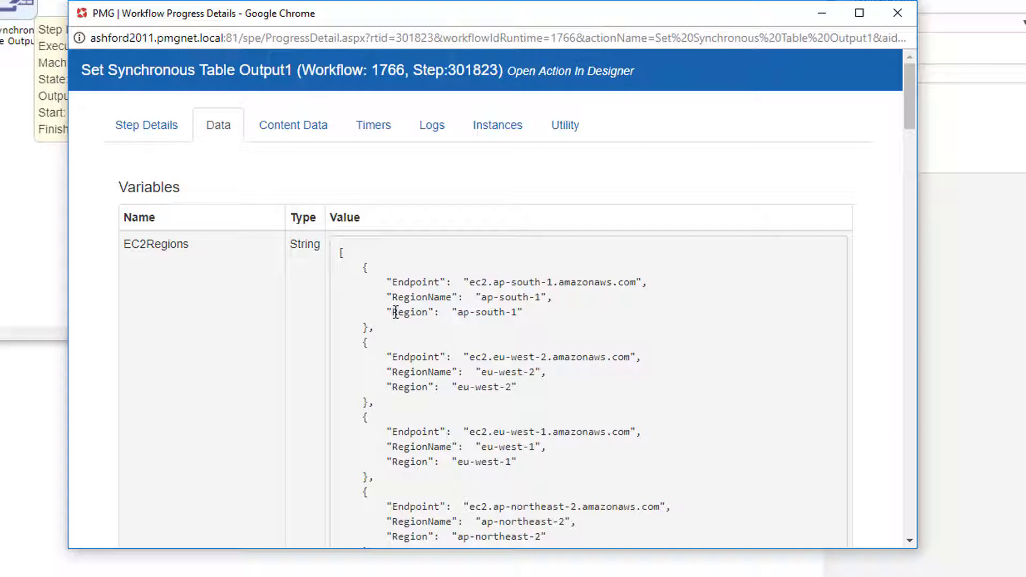
mouse_move(438, 296)
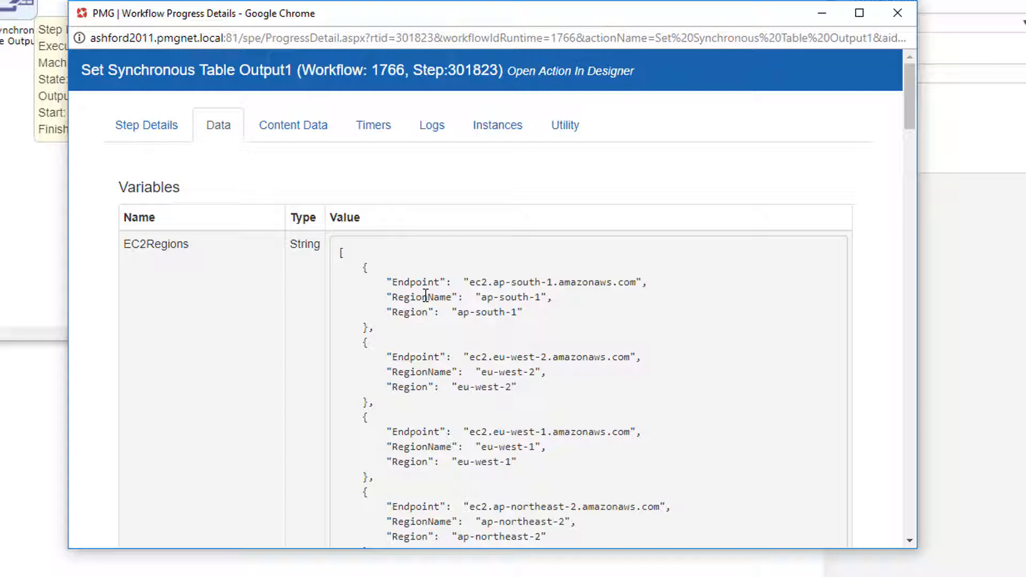
scroll("down", 3)
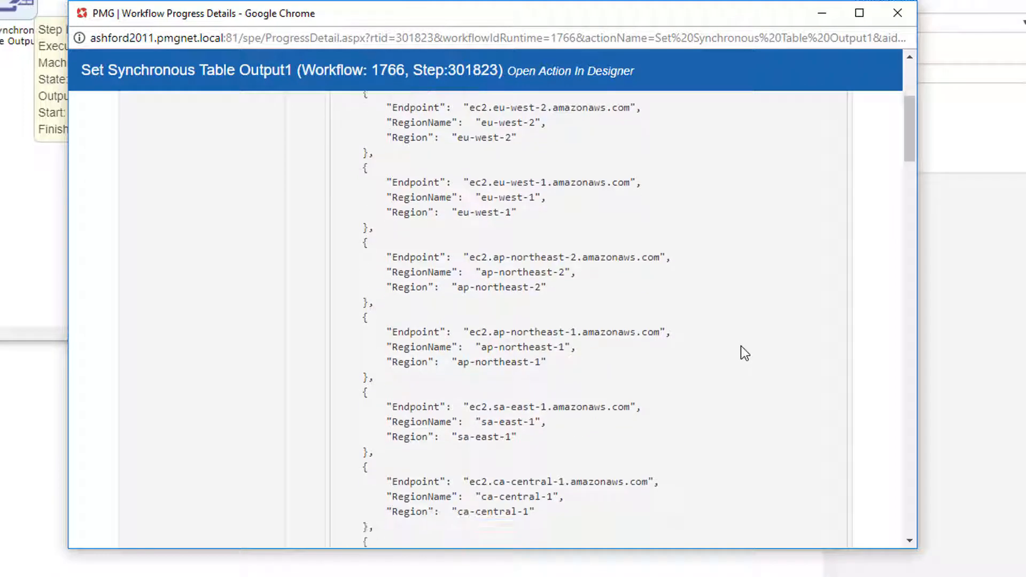
scroll("down", 3)
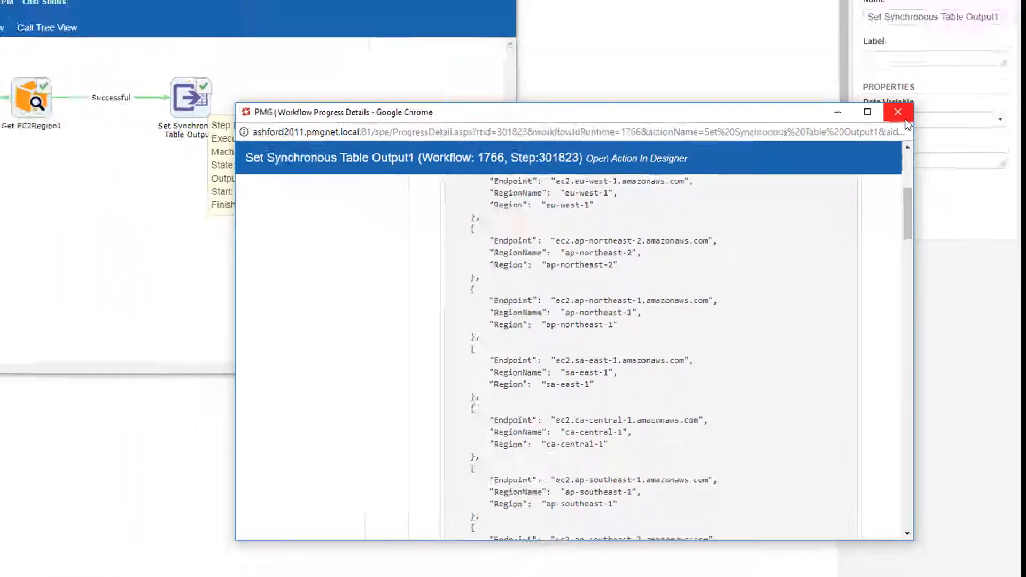
left_click(896, 112)
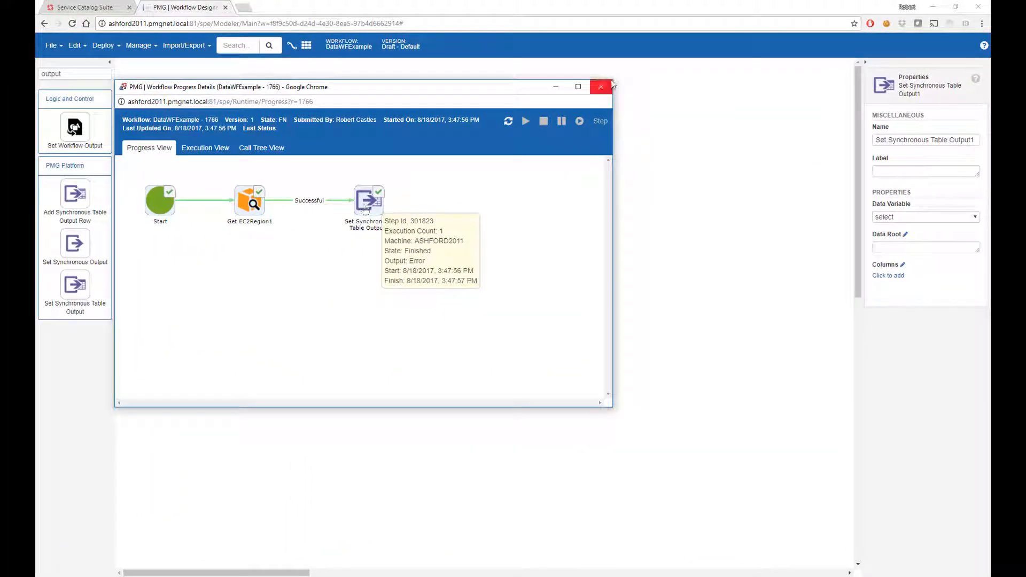
- Set the table output step's data variable to EC2Regions
left_click(600, 86)
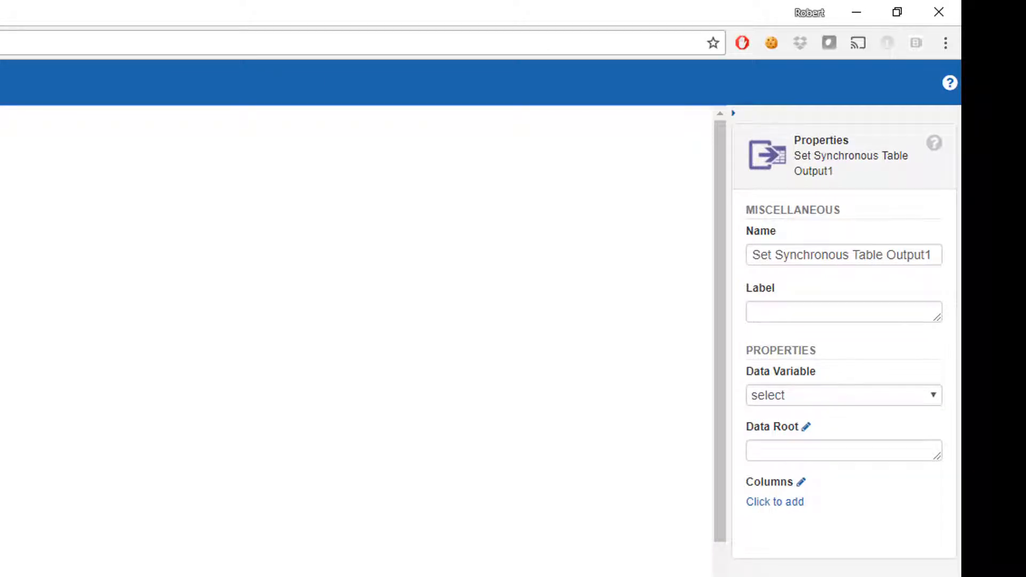
mouse_move(801, 399)
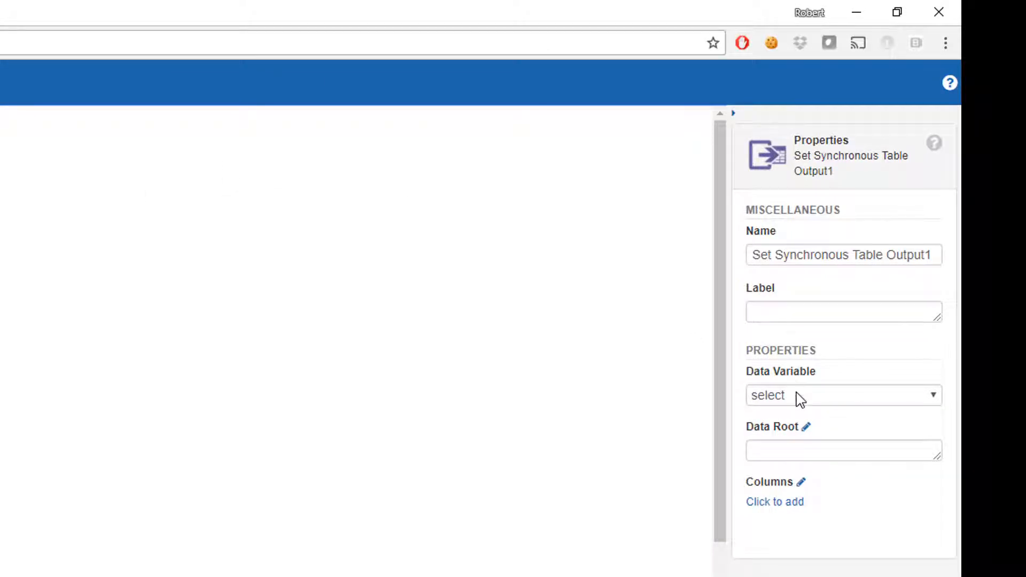
left_click(844, 394)
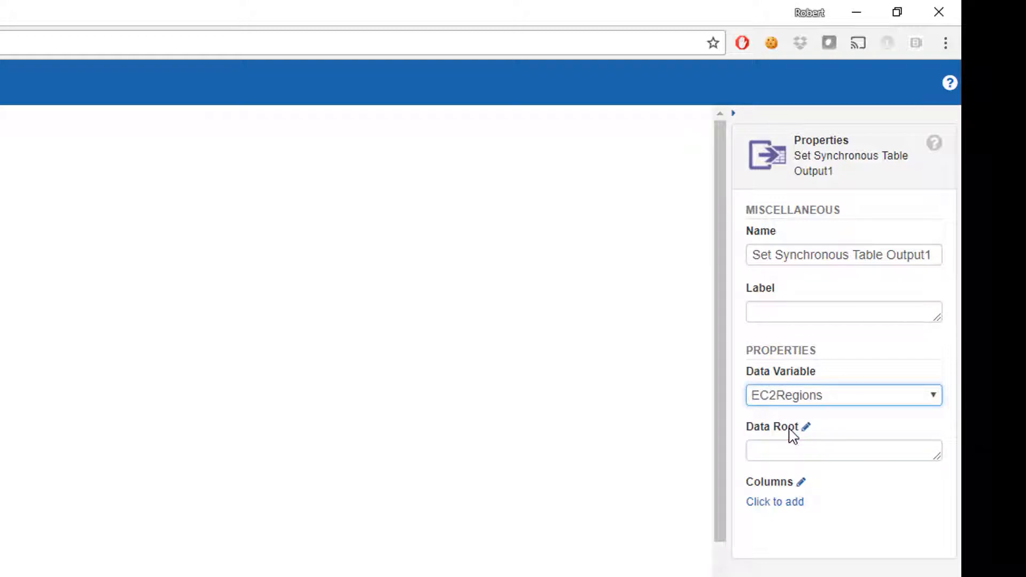
mouse_move(802, 413)
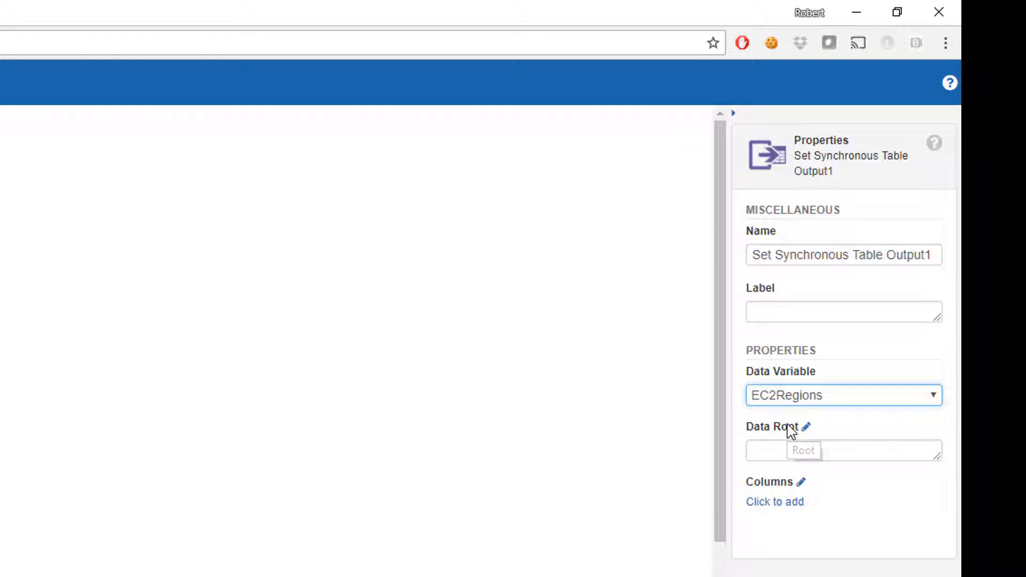
left_click(844, 450)
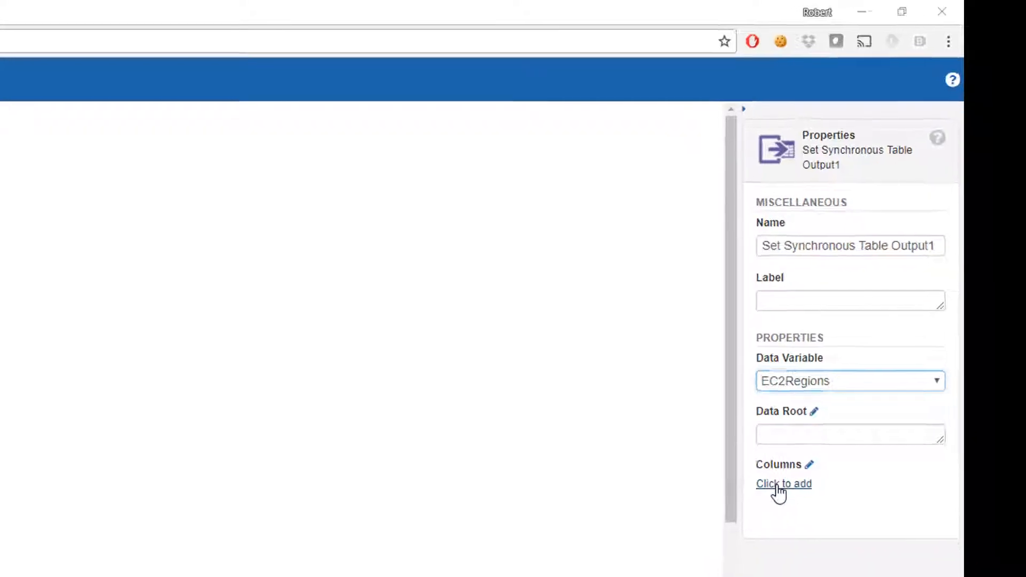
- Add and save a Region column with path Region for the table output
left_click(784, 483)
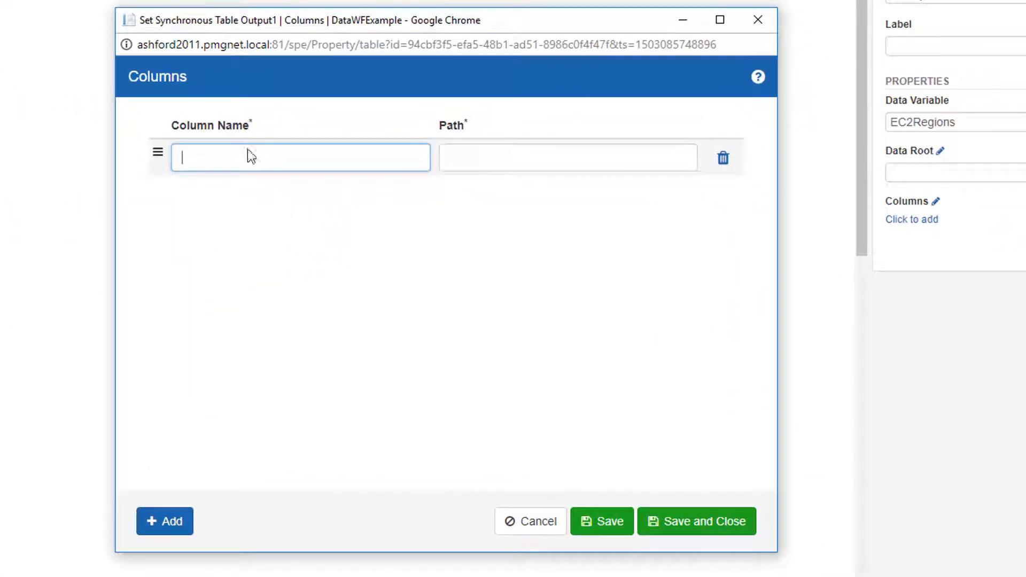
type("Region")
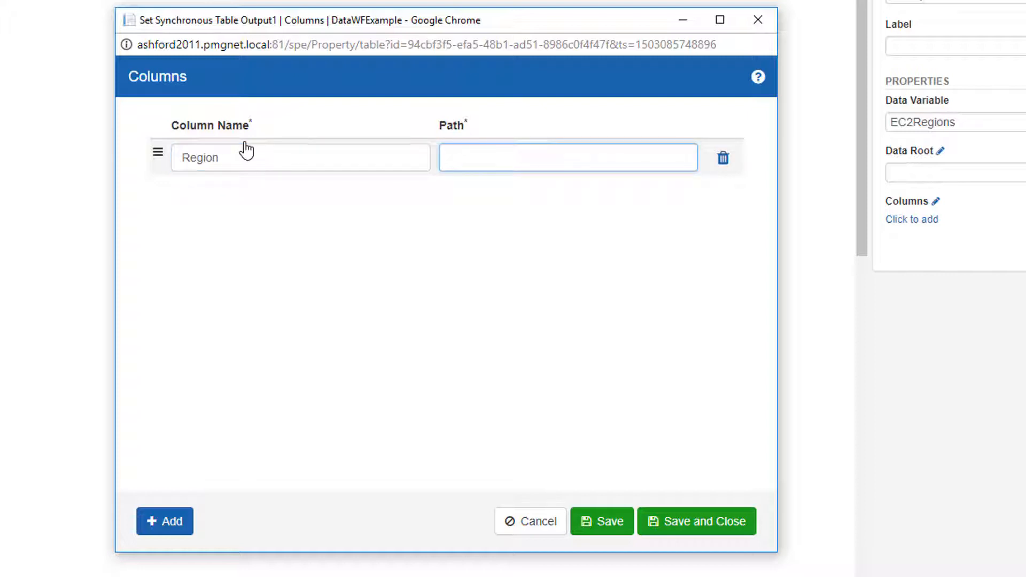
type("Region")
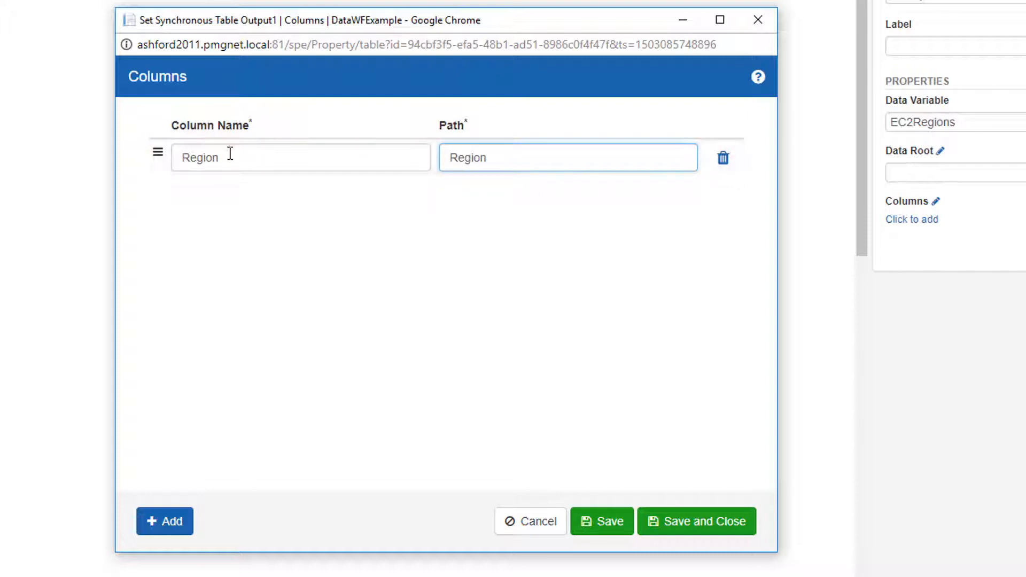
mouse_move(450, 127)
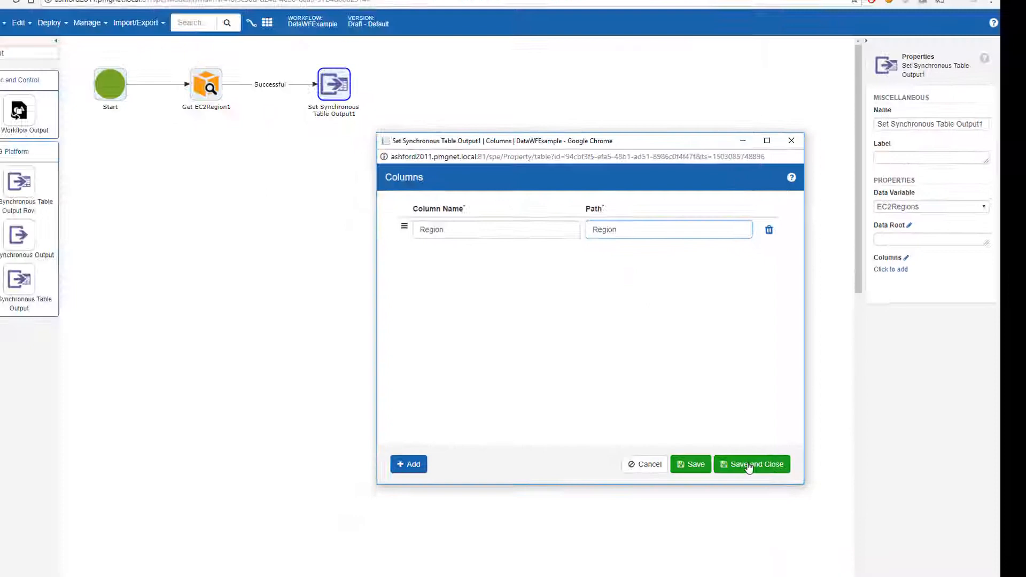
left_click(751, 464)
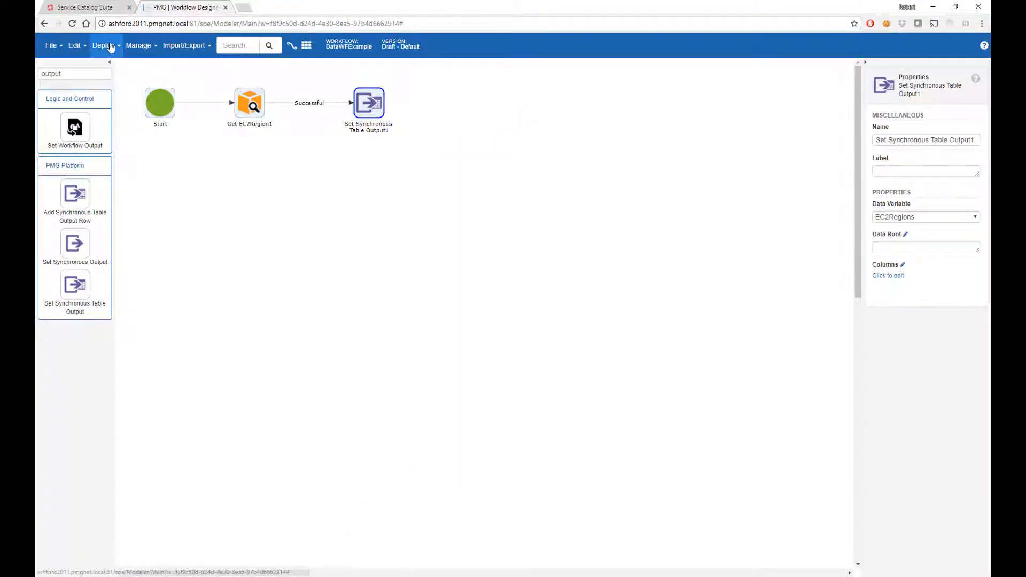
mouse_move(121, 70)
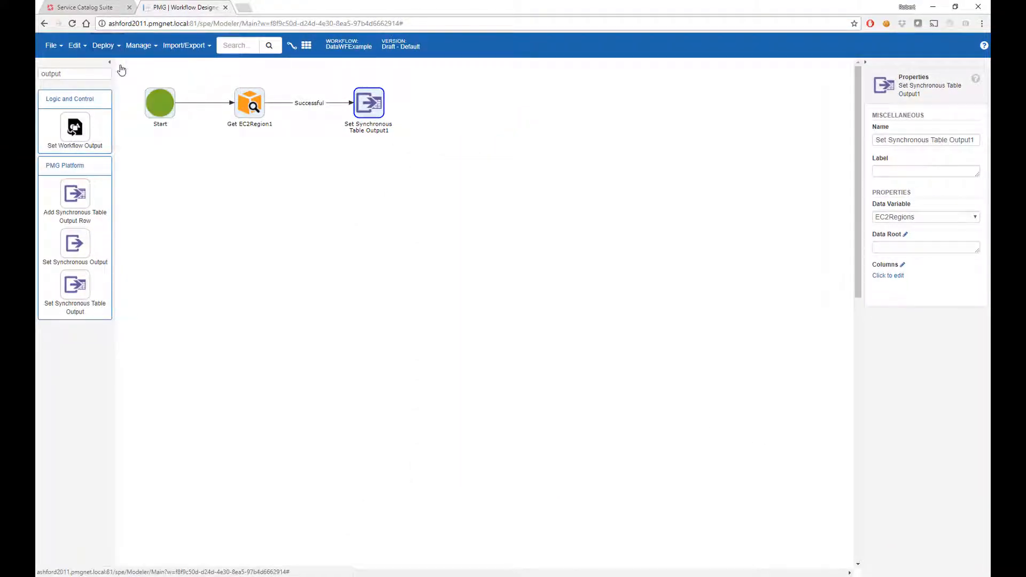
- Deploy the workflow and switch to the Service Catalog Suite form editor
left_click(103, 45)
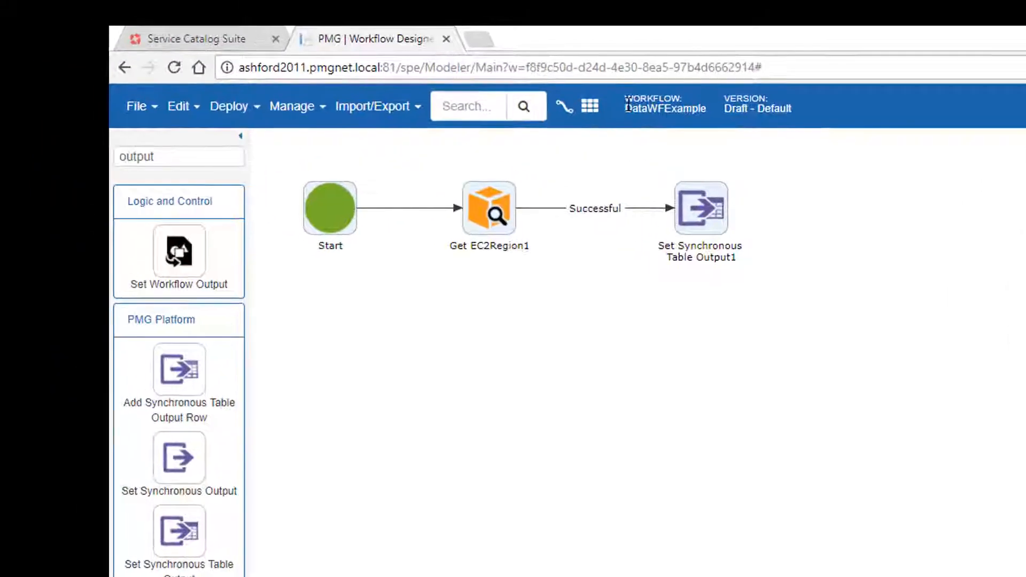
mouse_move(723, 163)
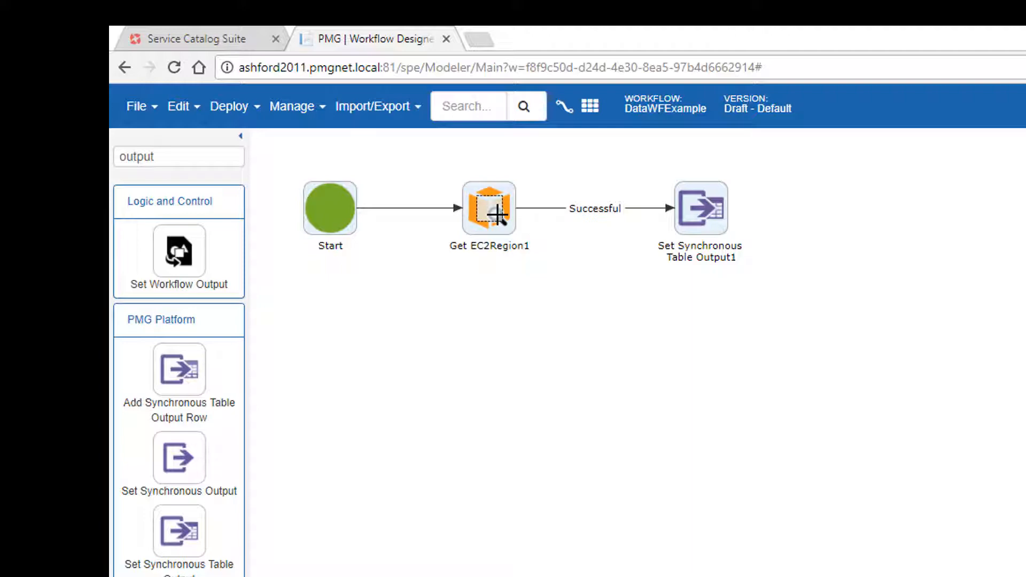
left_click(196, 38)
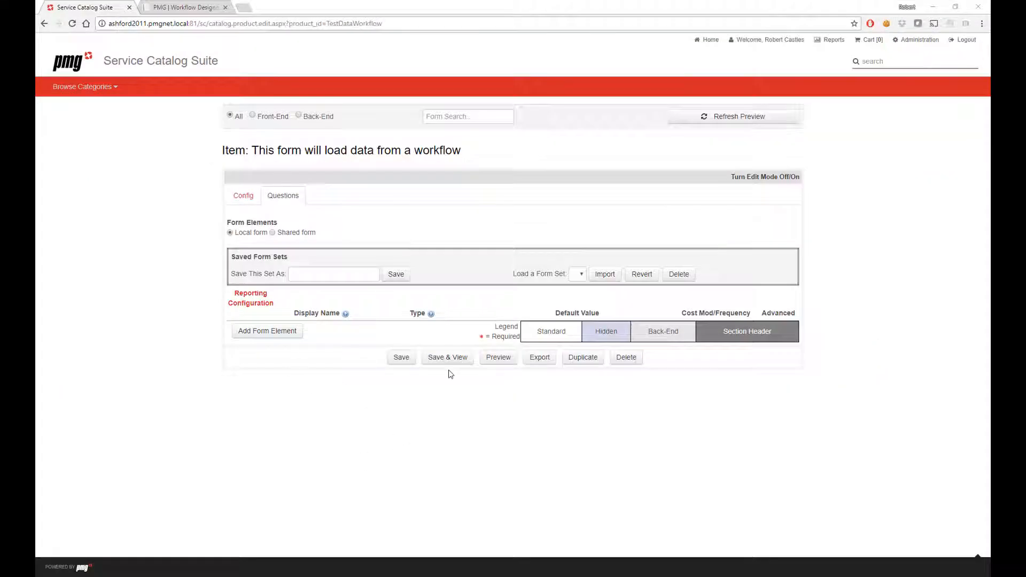
- Add a form question with Display Name Regions of type Select List and reach its Data Source setting
left_click(267, 331)
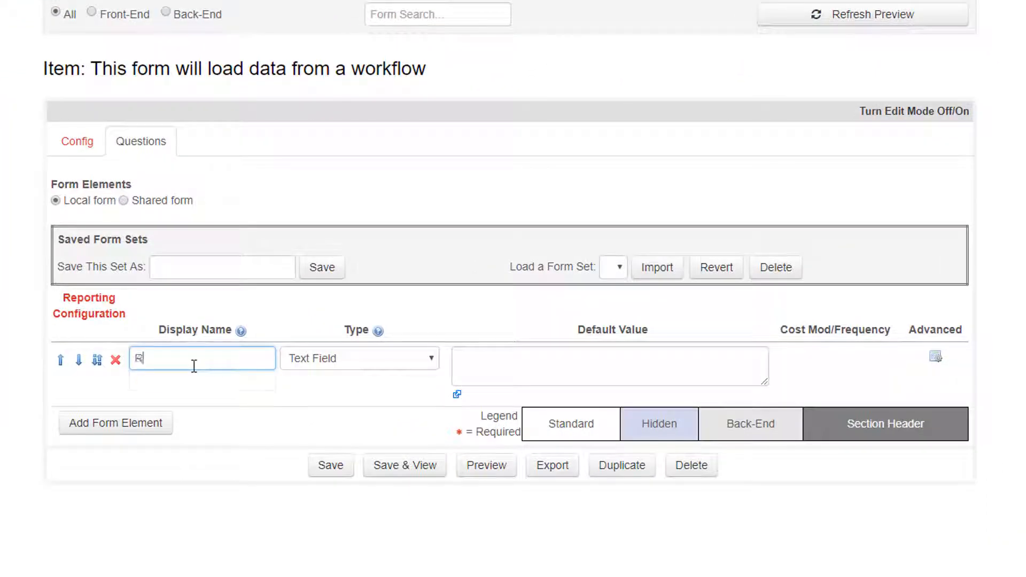
type("Regions")
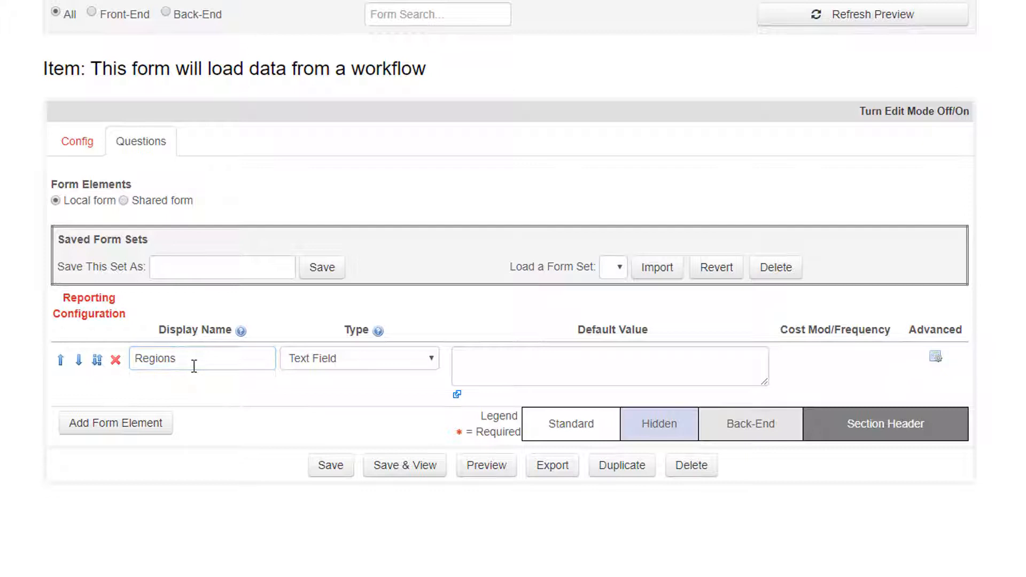
mouse_move(340, 369)
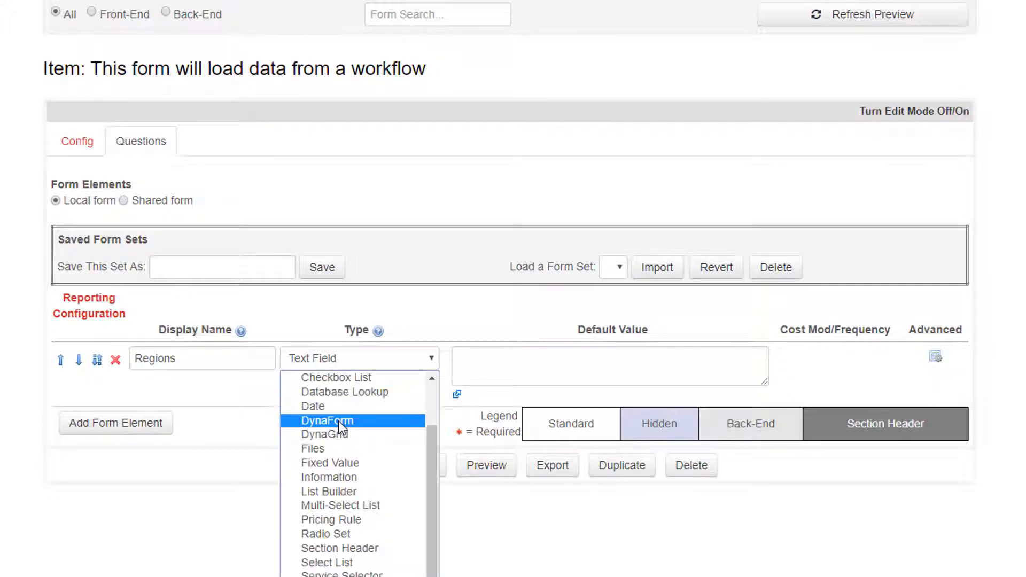
mouse_move(327, 563)
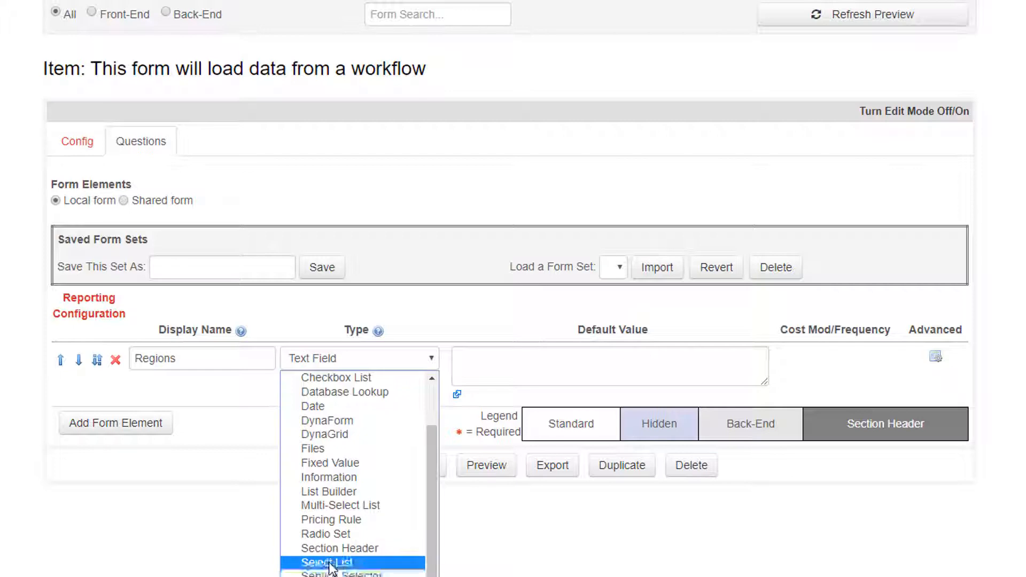
left_click(328, 562)
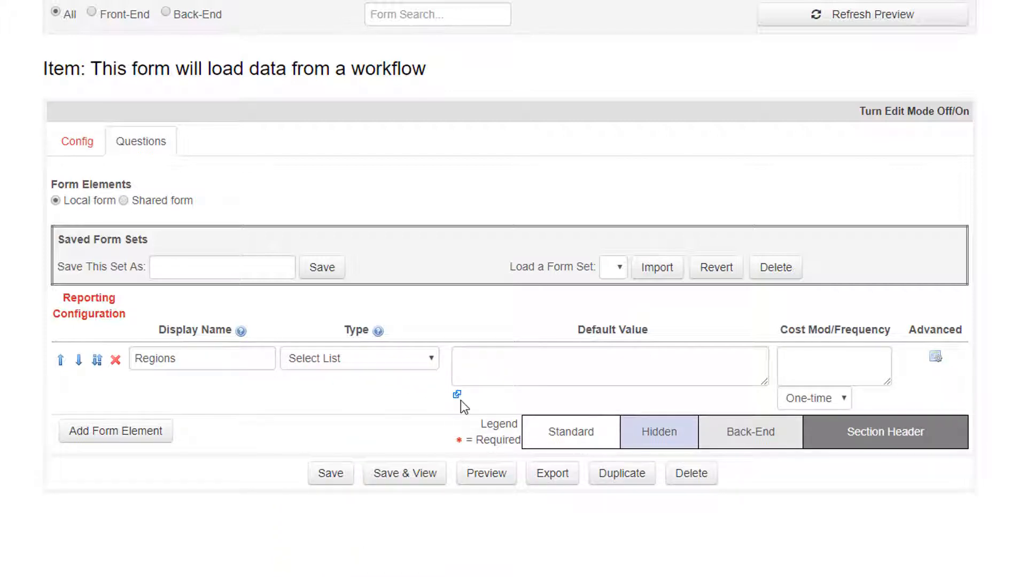
scroll("down", 3)
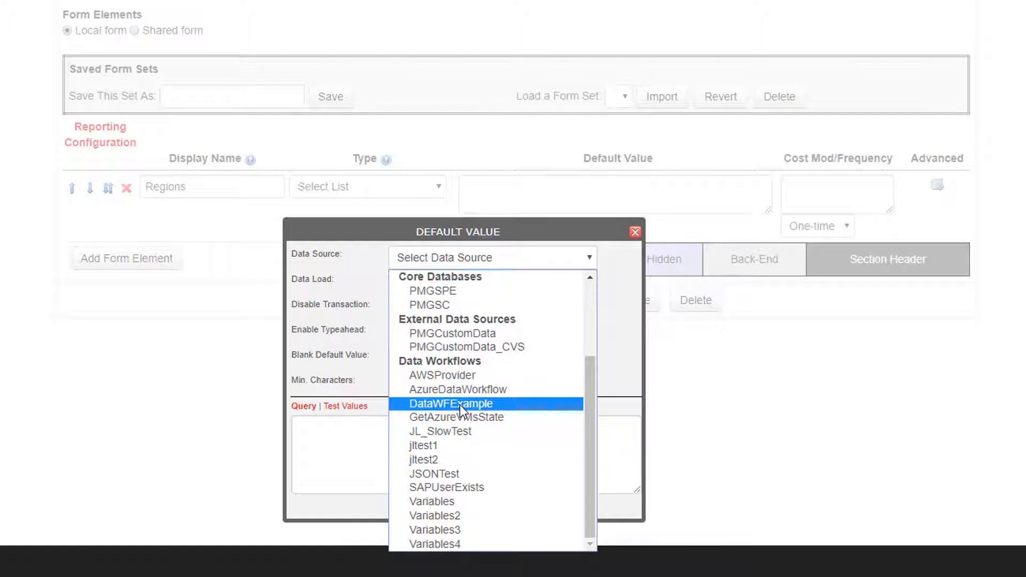
- Set DataWFExample as the Regions data source, apply it, and Save & View the form
left_click(450, 404)
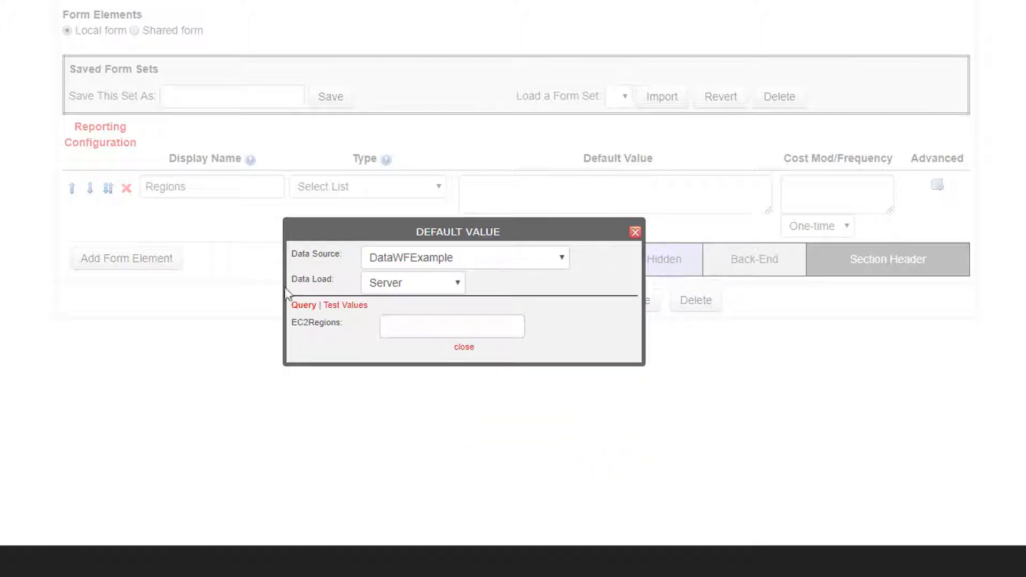
mouse_move(463, 347)
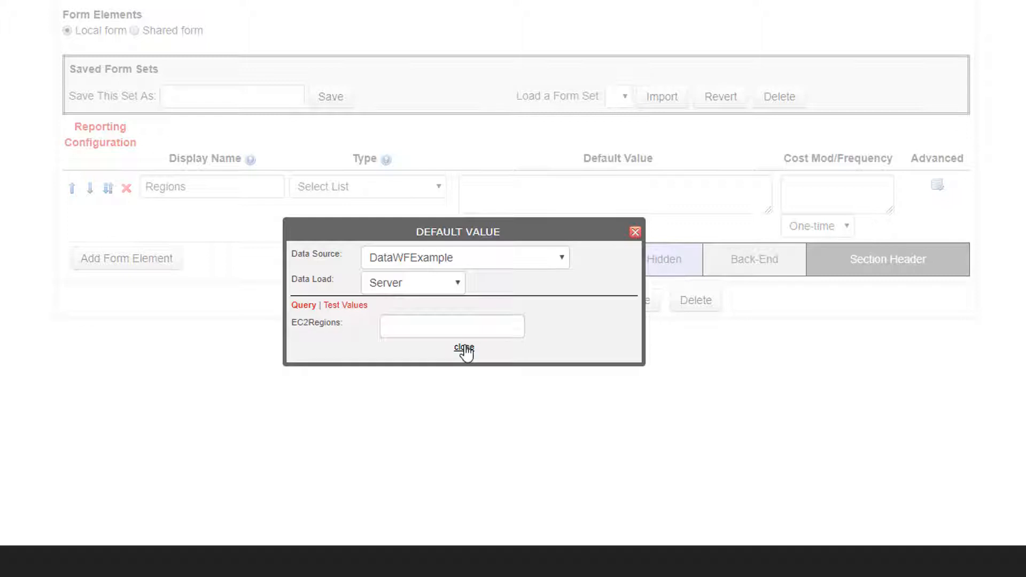
left_click(463, 348)
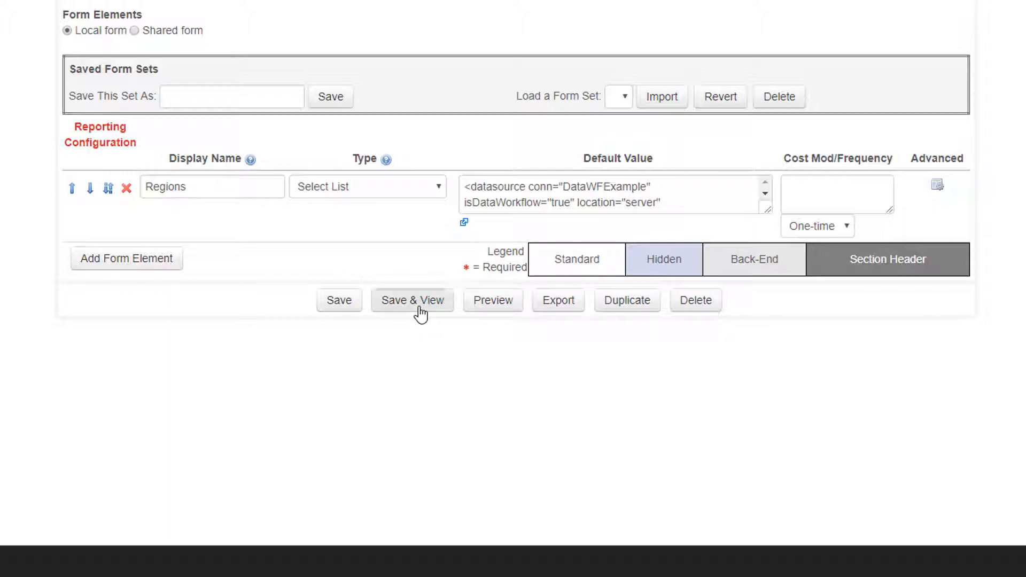
left_click(412, 301)
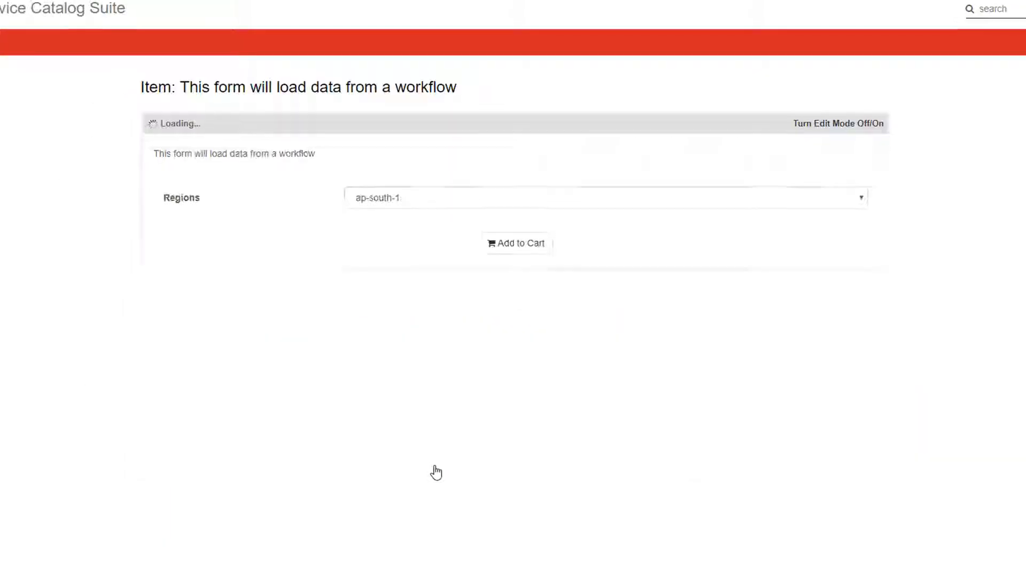